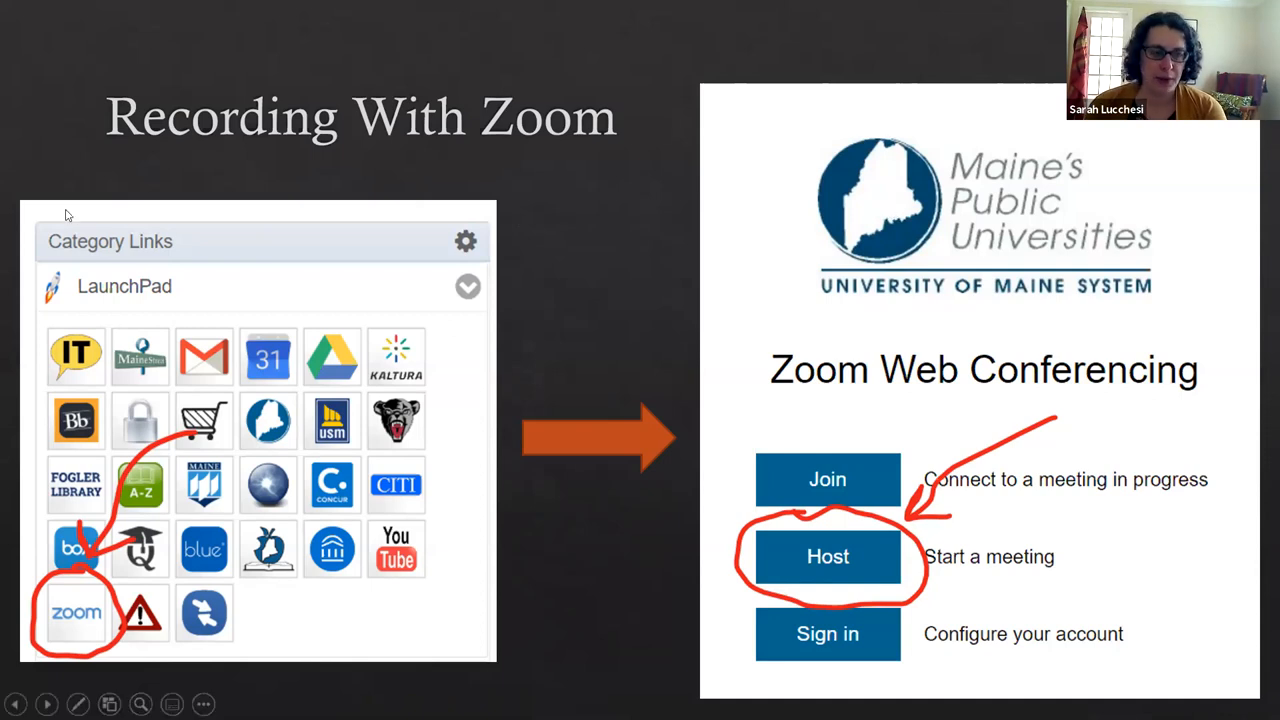
mouse_move(52, 640)
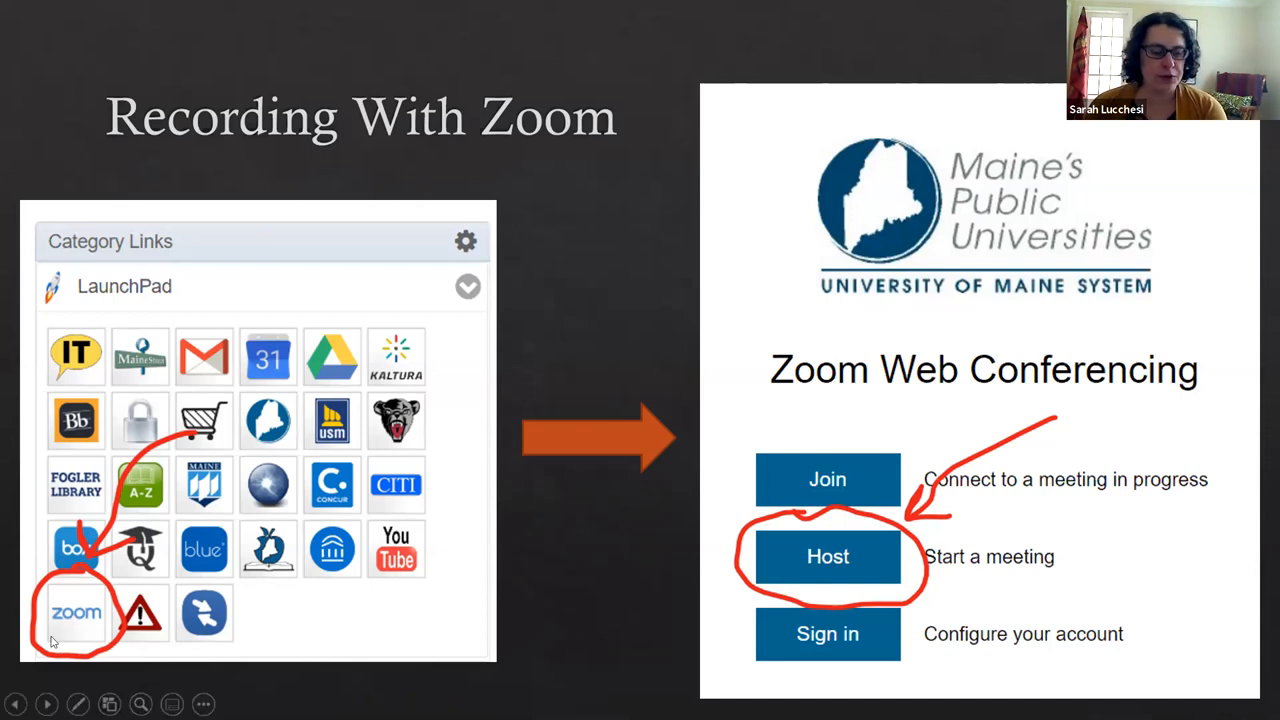
mouse_move(168, 304)
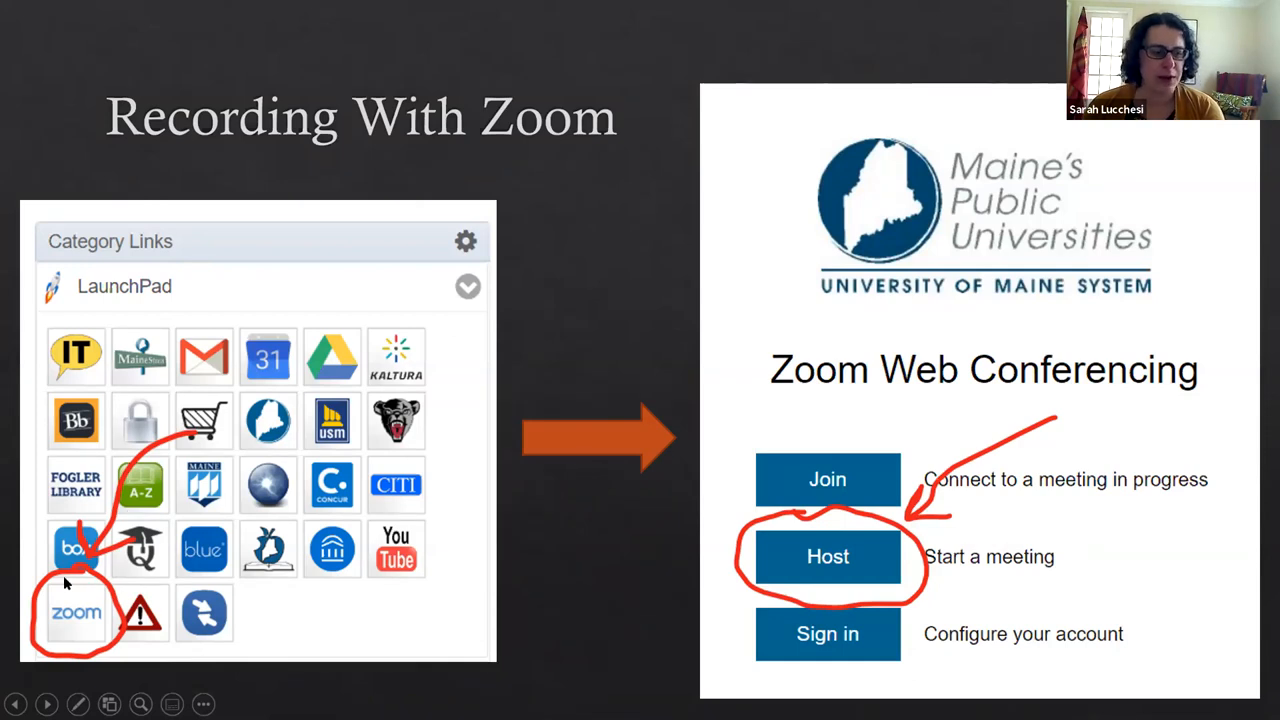
mouse_move(792, 452)
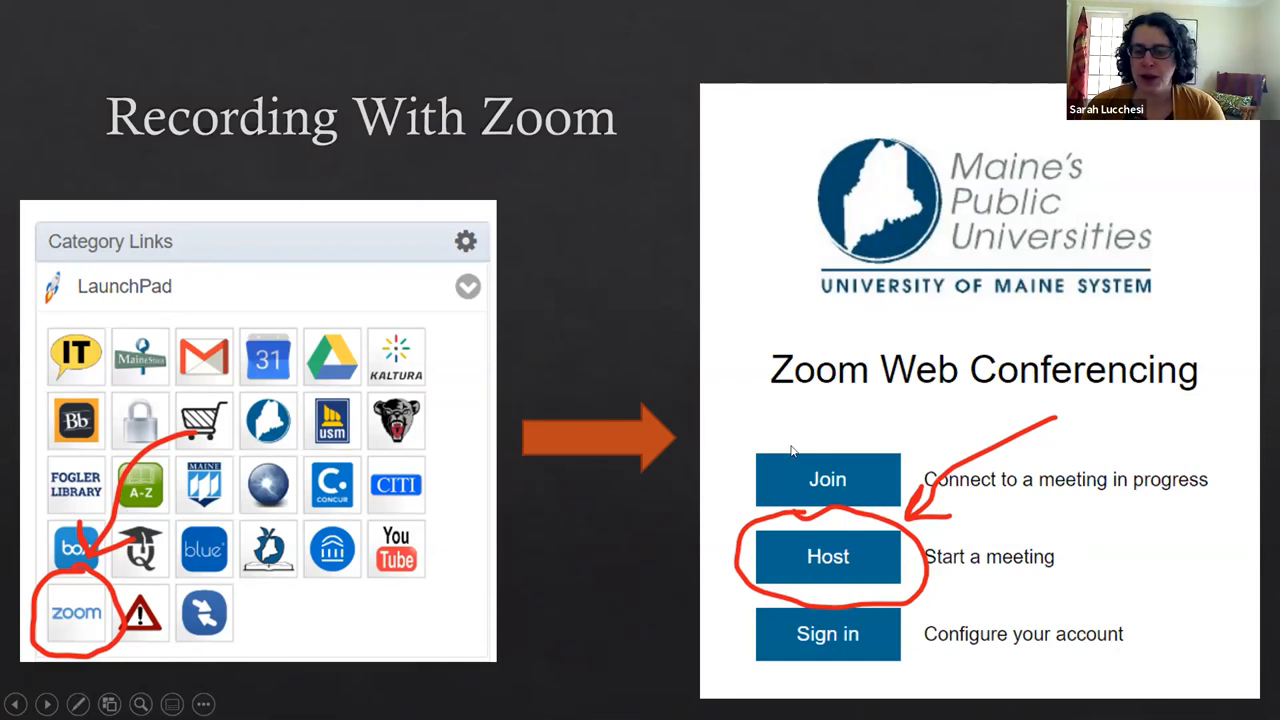
mouse_move(790, 410)
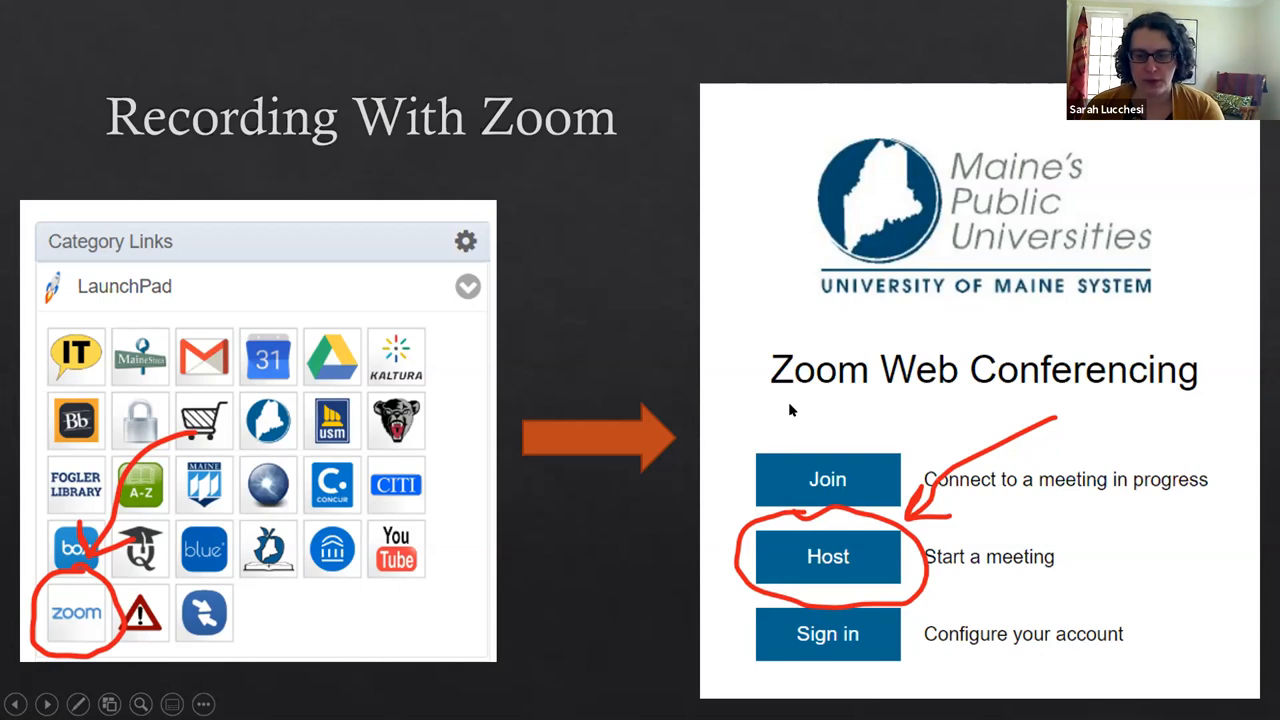
mouse_move(862, 556)
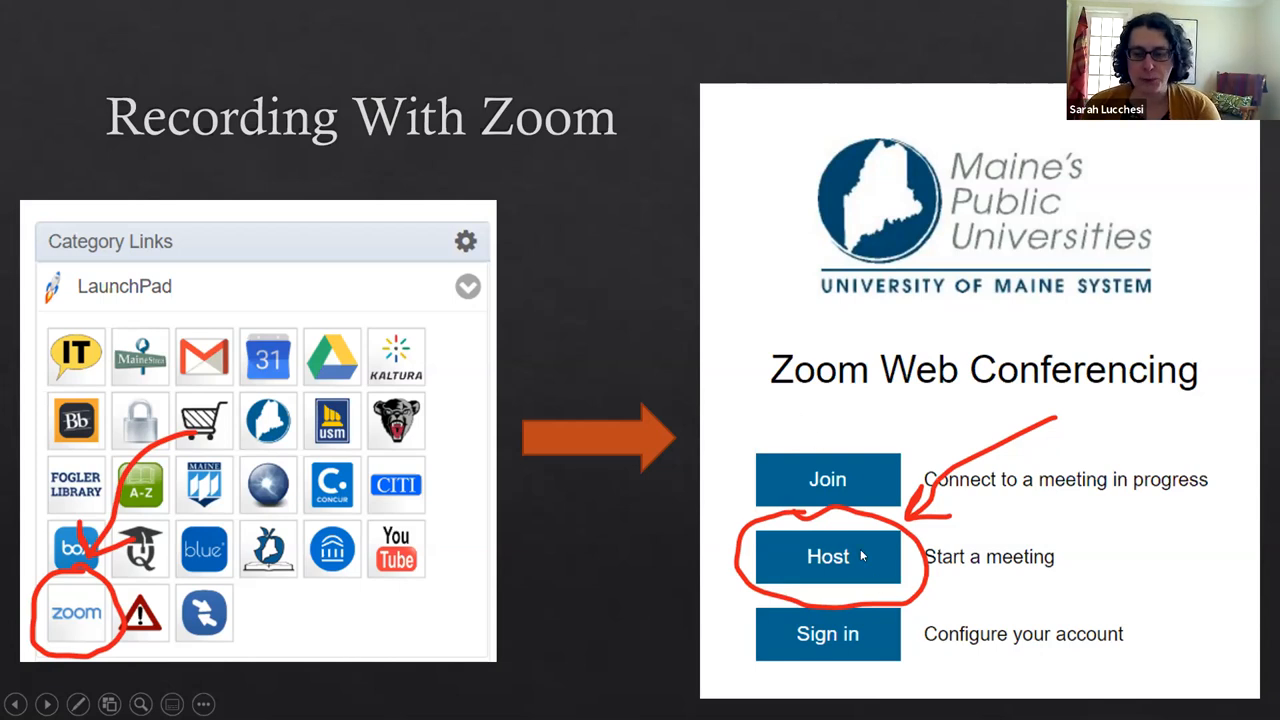
mouse_move(790, 526)
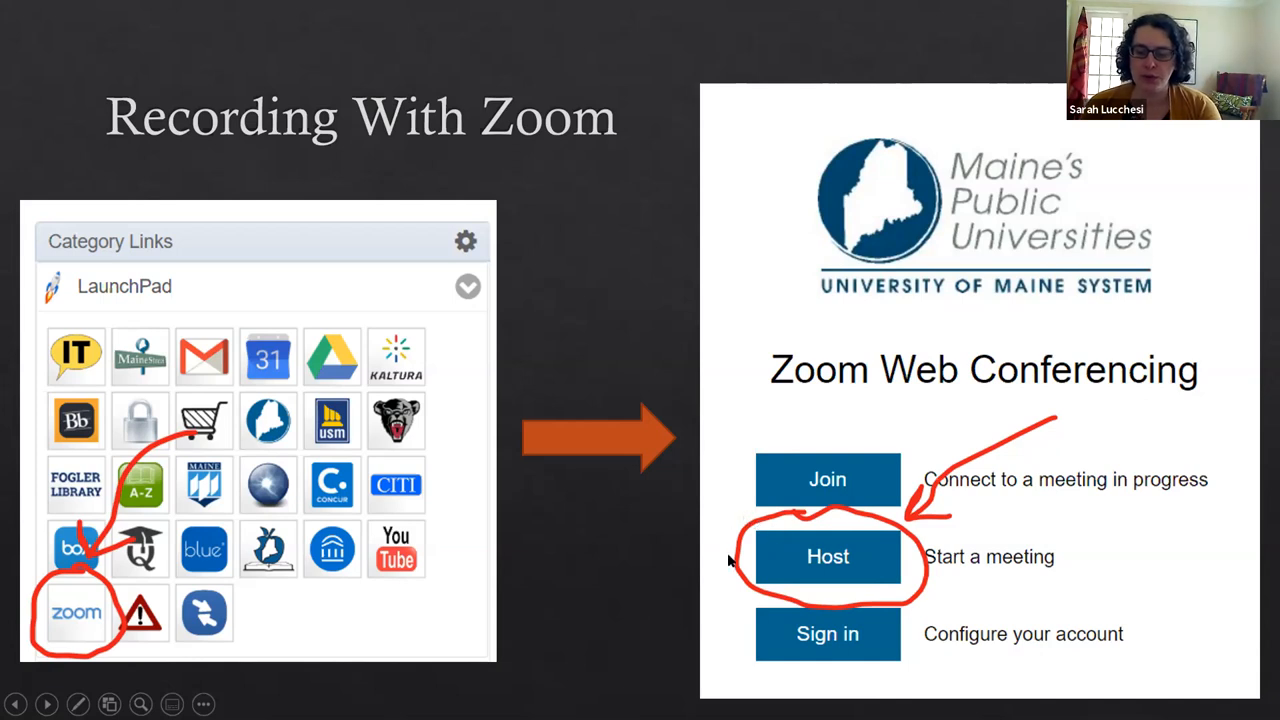
mouse_move(736, 390)
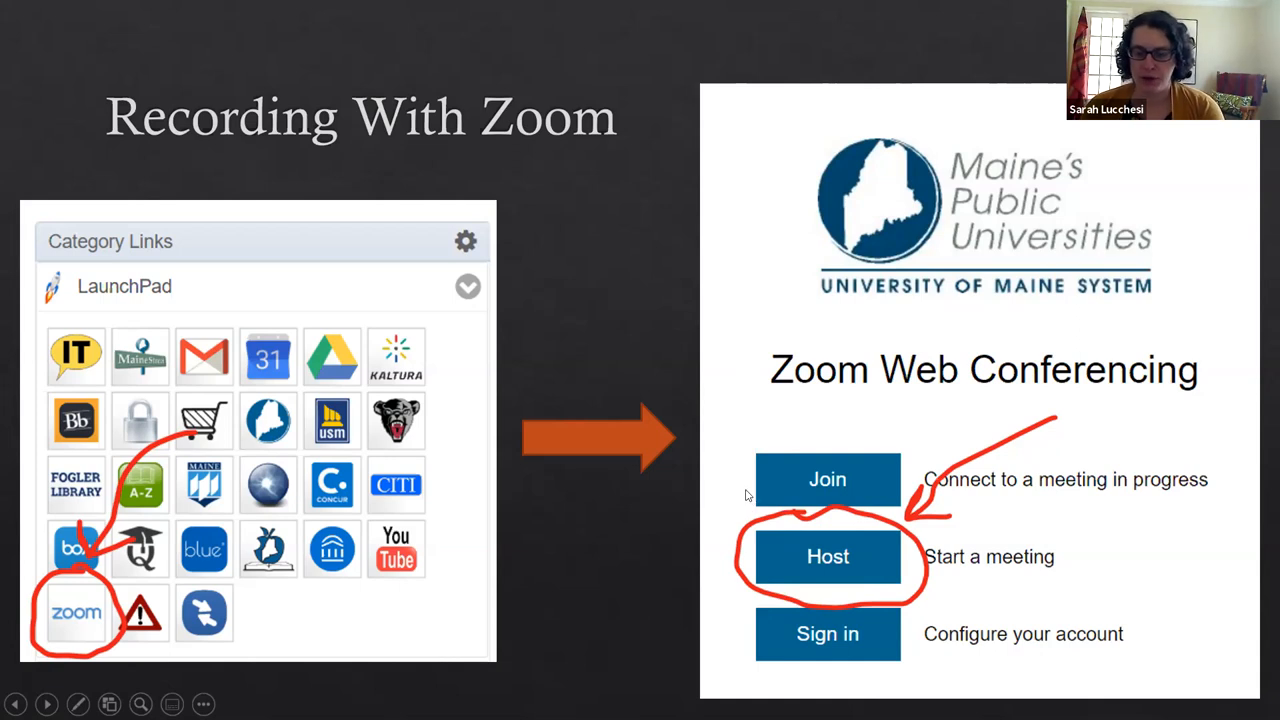
mouse_move(730, 504)
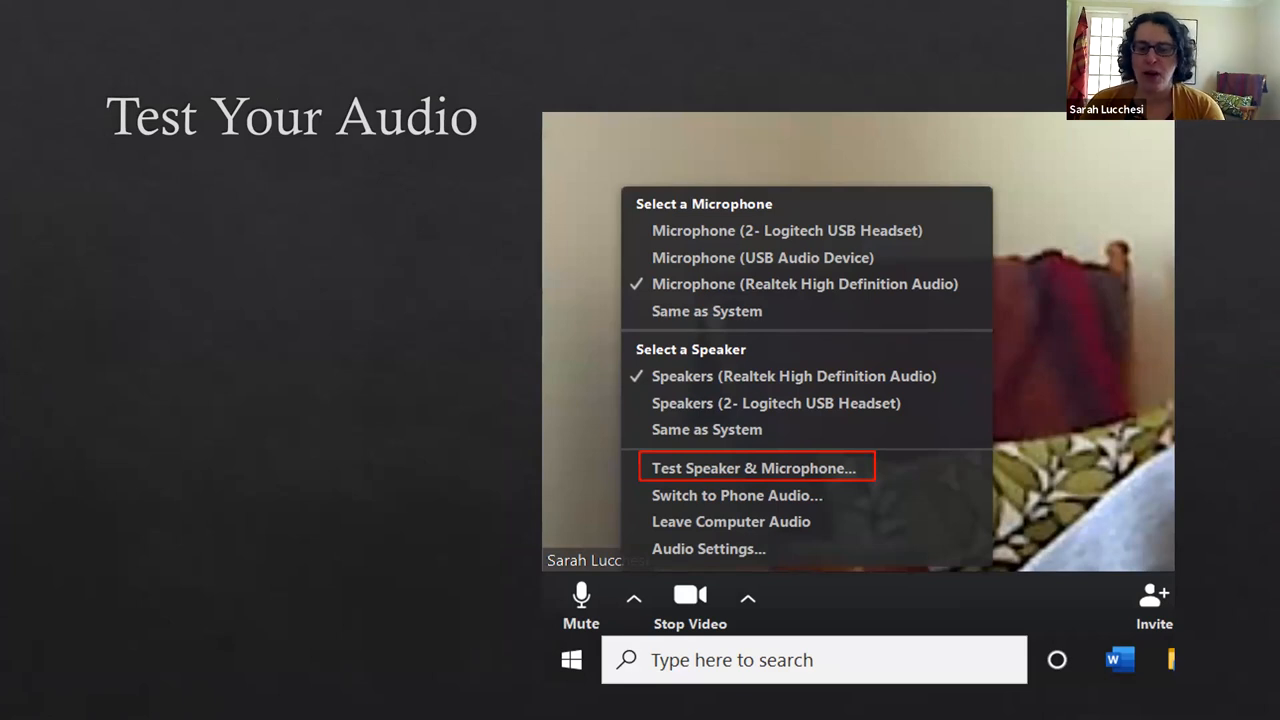
mouse_move(484, 616)
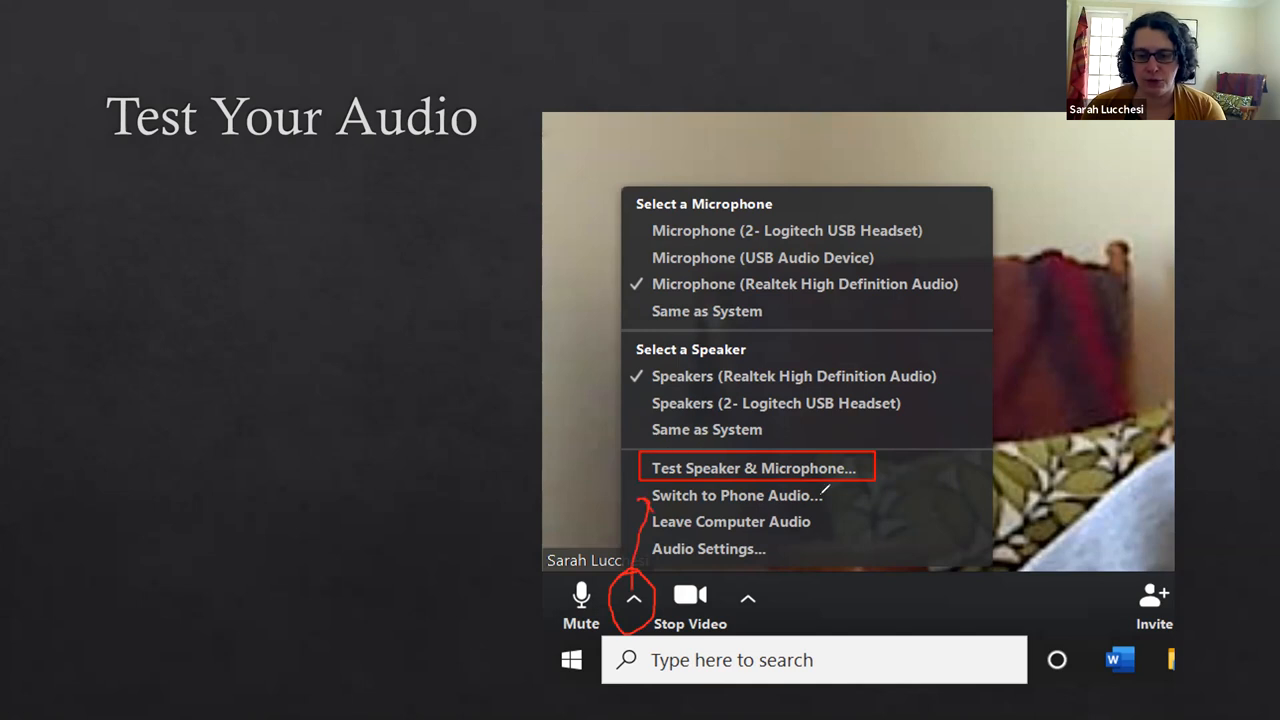
mouse_move(920, 40)
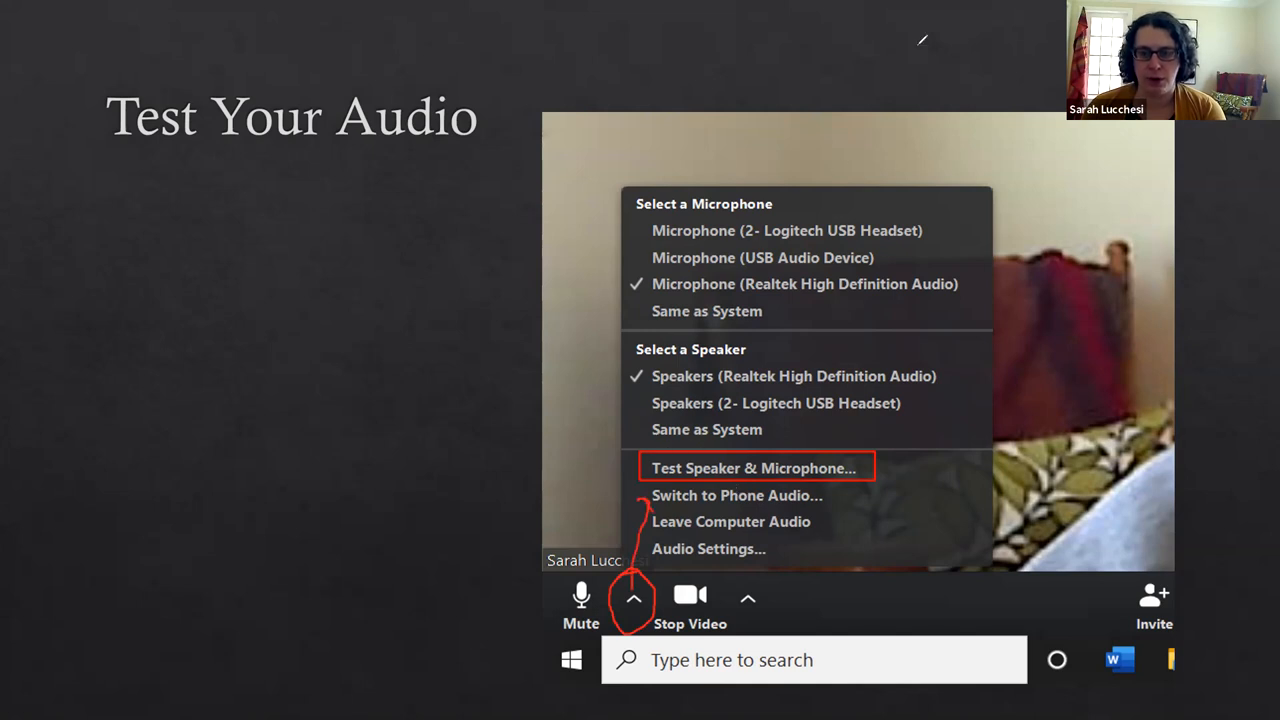
mouse_move(1096, 278)
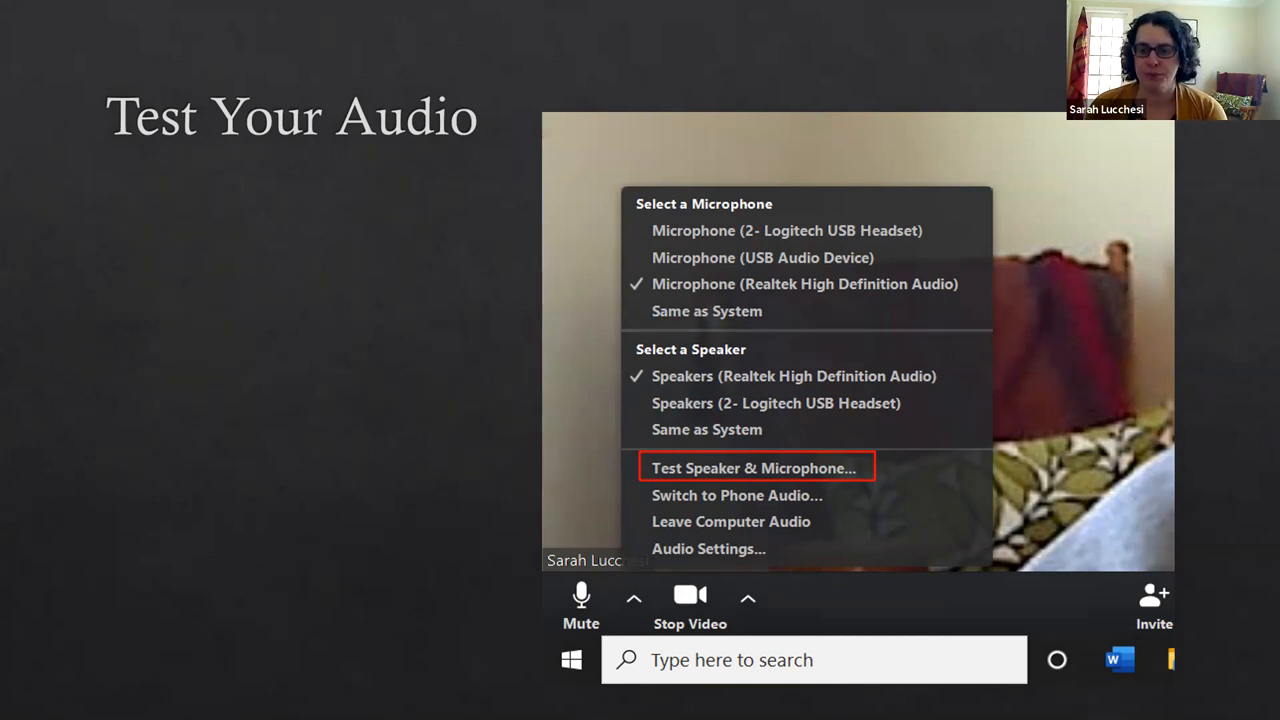
mouse_move(680, 92)
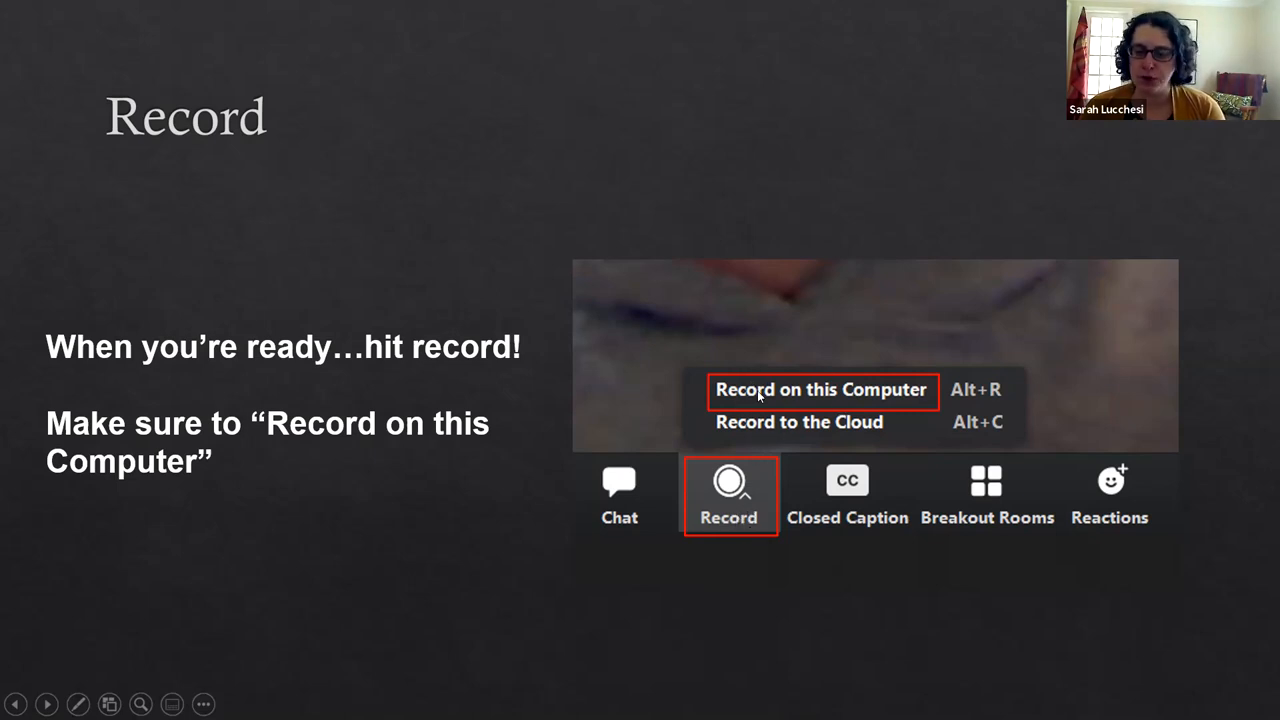
mouse_move(872, 392)
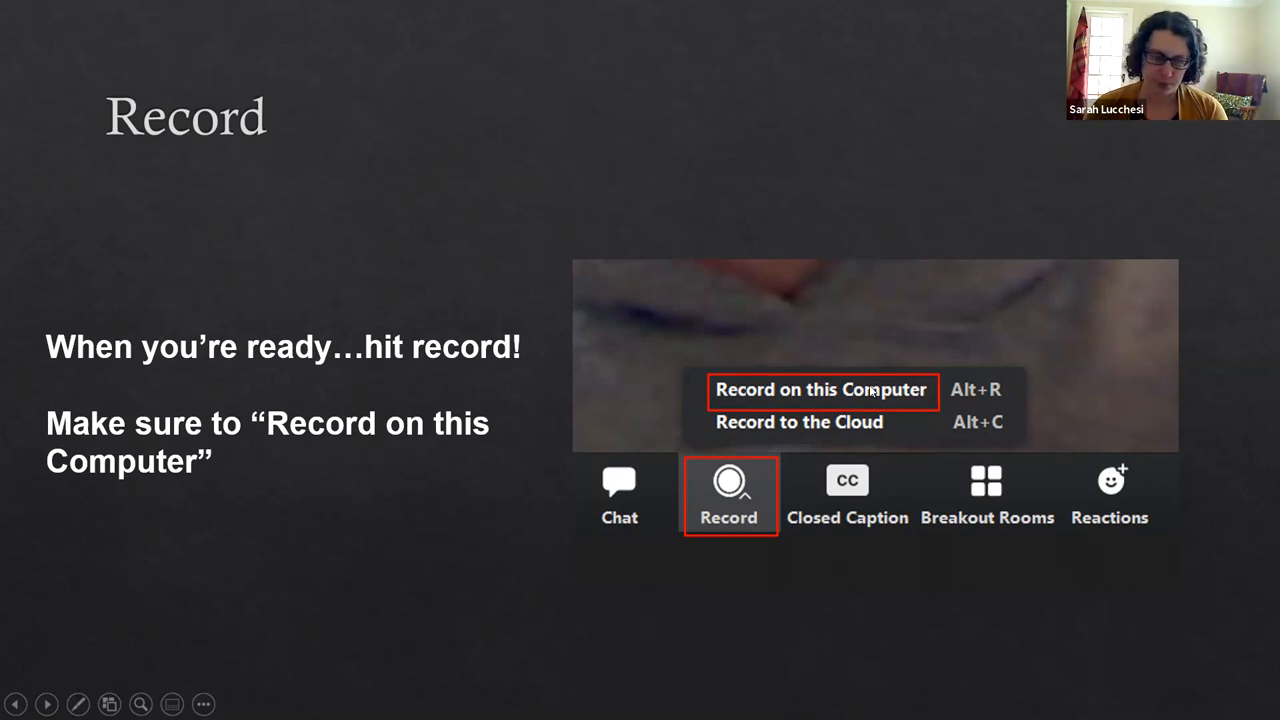
- Advance the slideshow from the Record slide to the 'Sharing Your Screen' slide
click(48, 704)
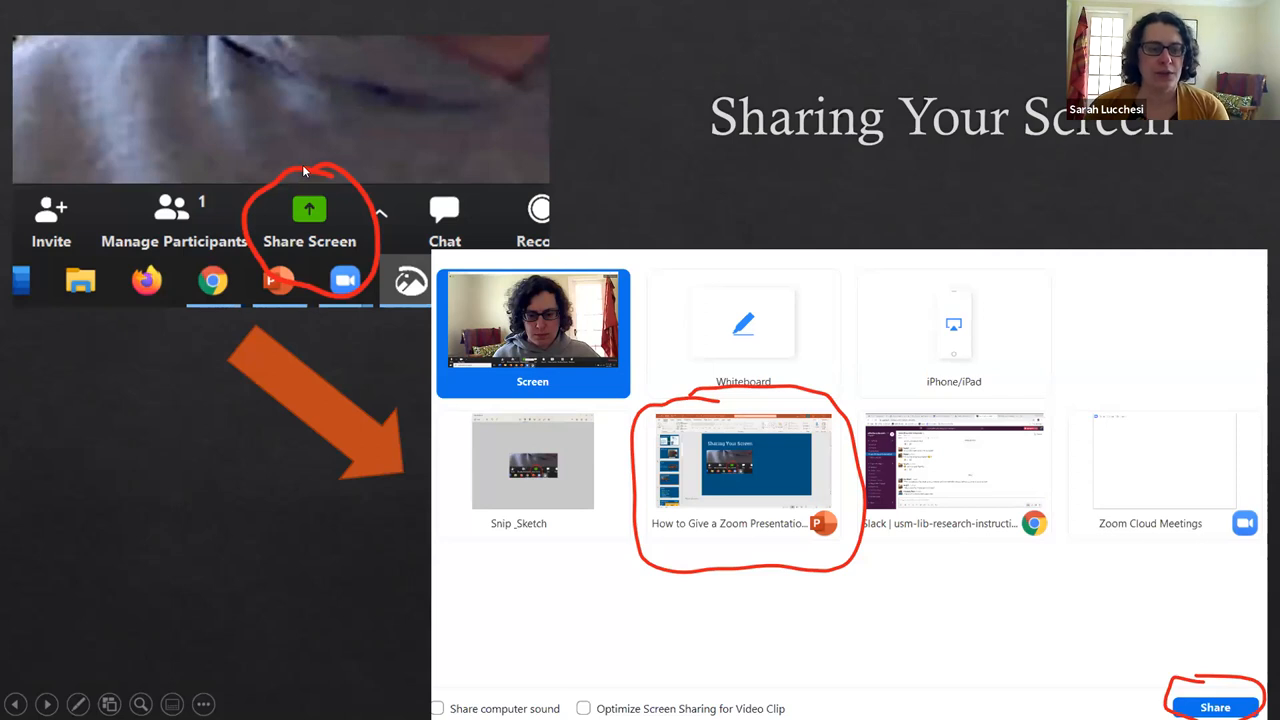
mouse_move(318, 268)
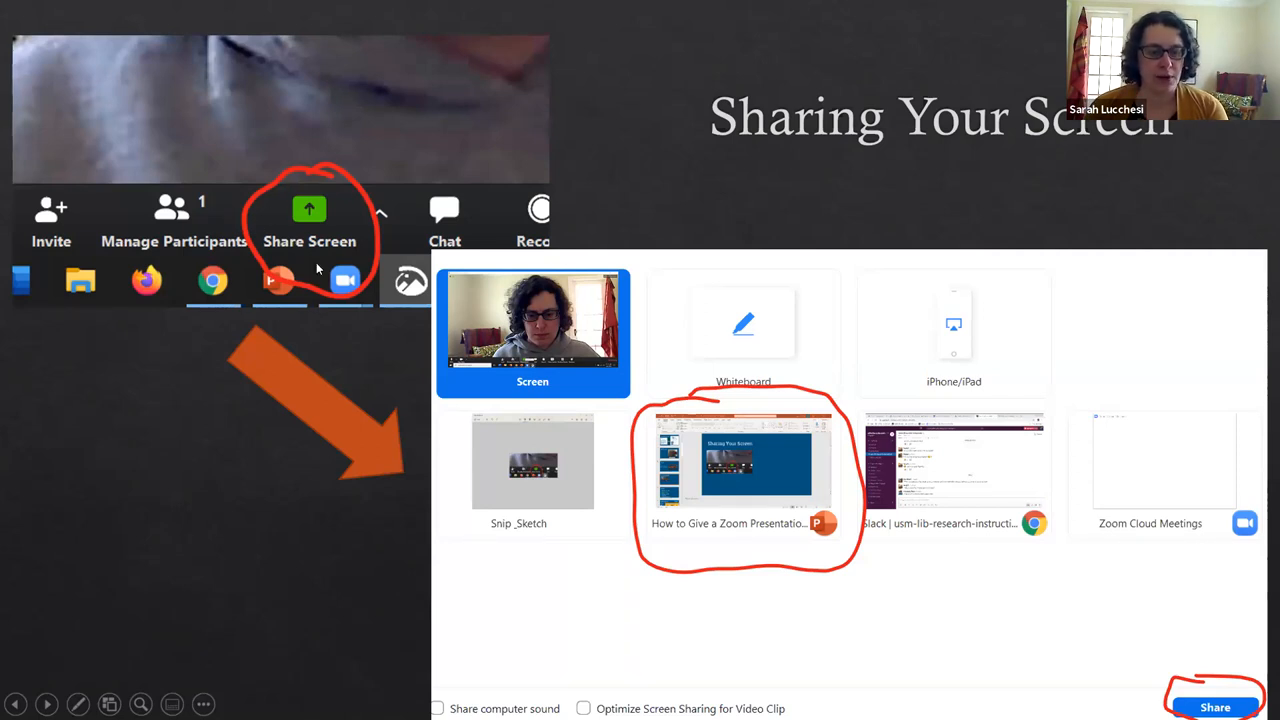
mouse_move(352, 206)
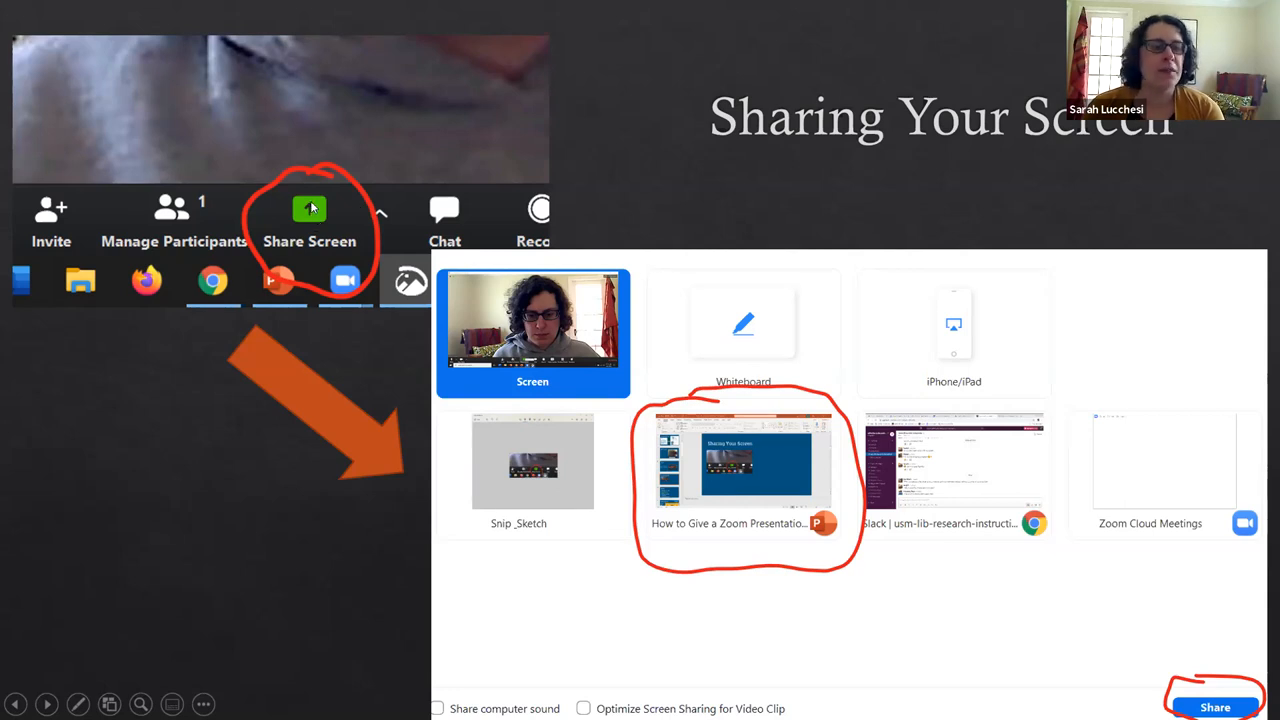
mouse_move(504, 268)
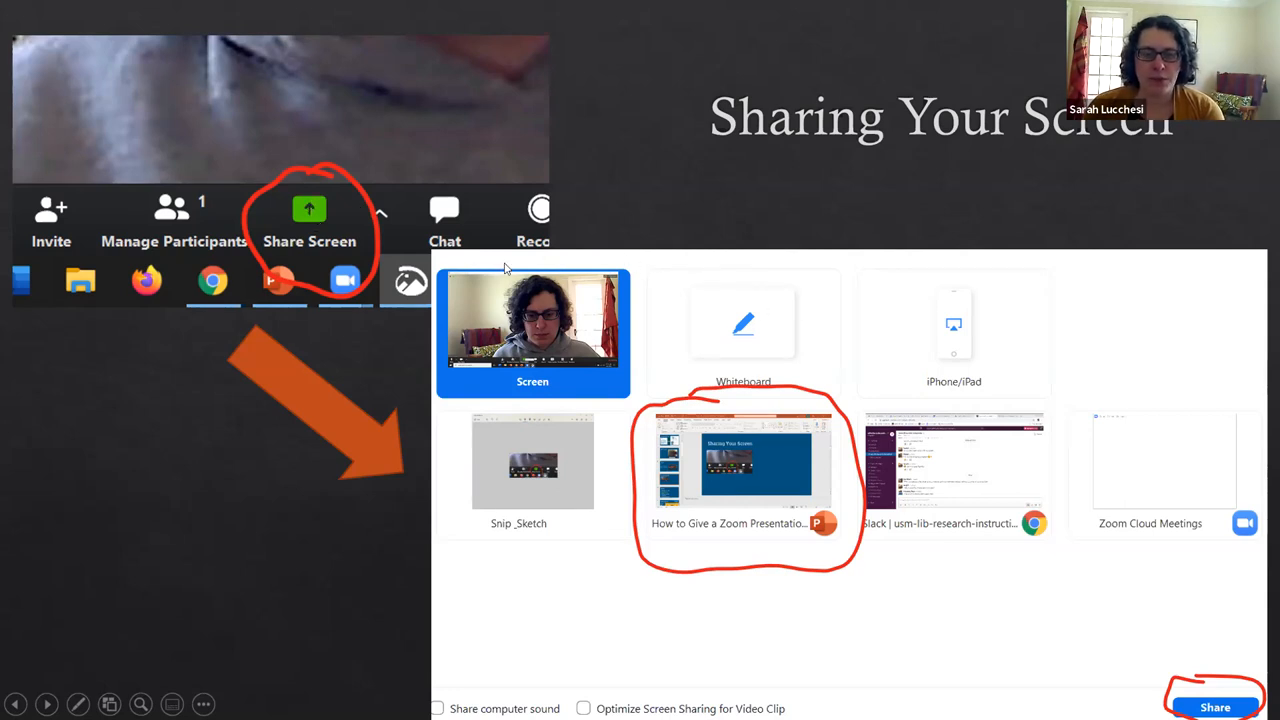
mouse_move(610, 692)
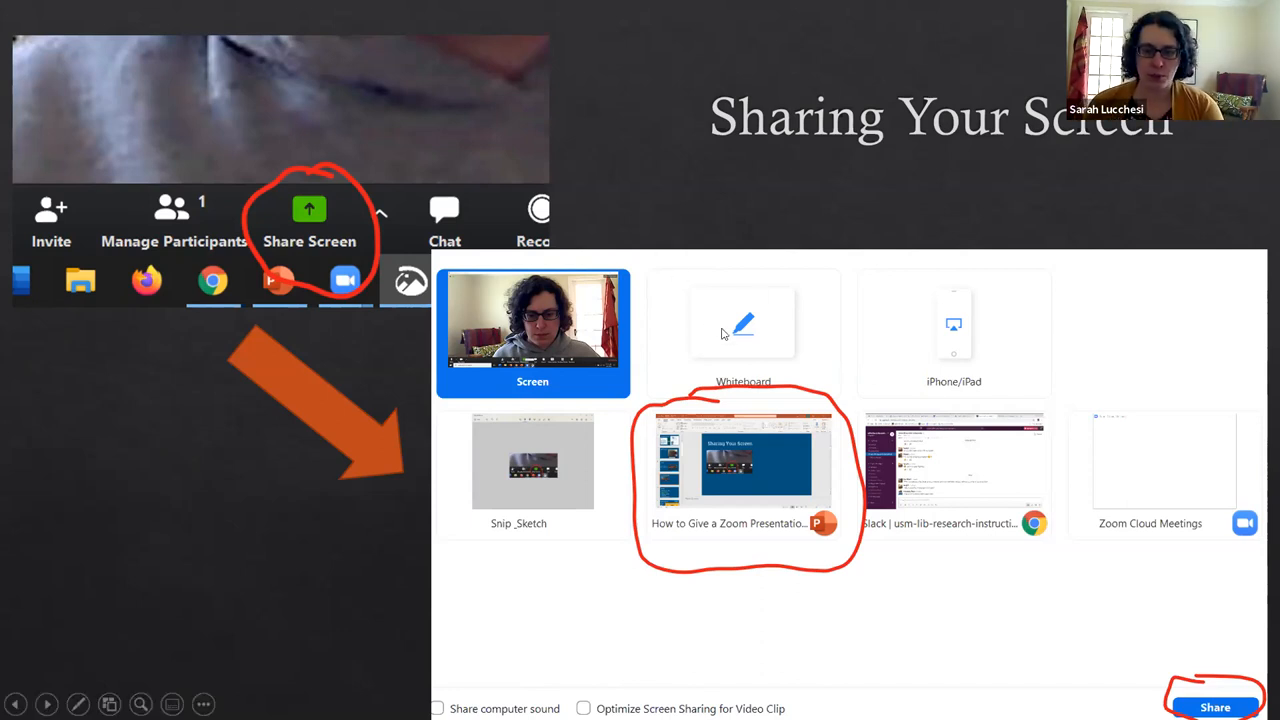
mouse_move(940, 354)
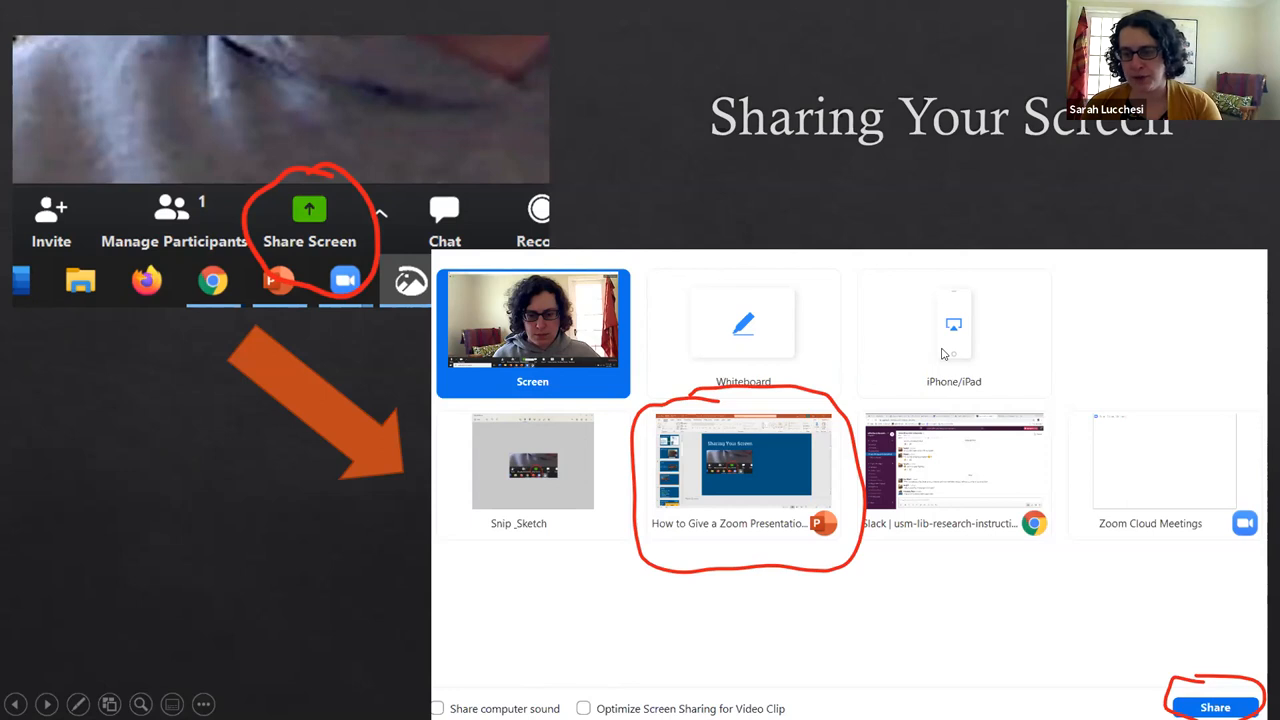
mouse_move(956, 312)
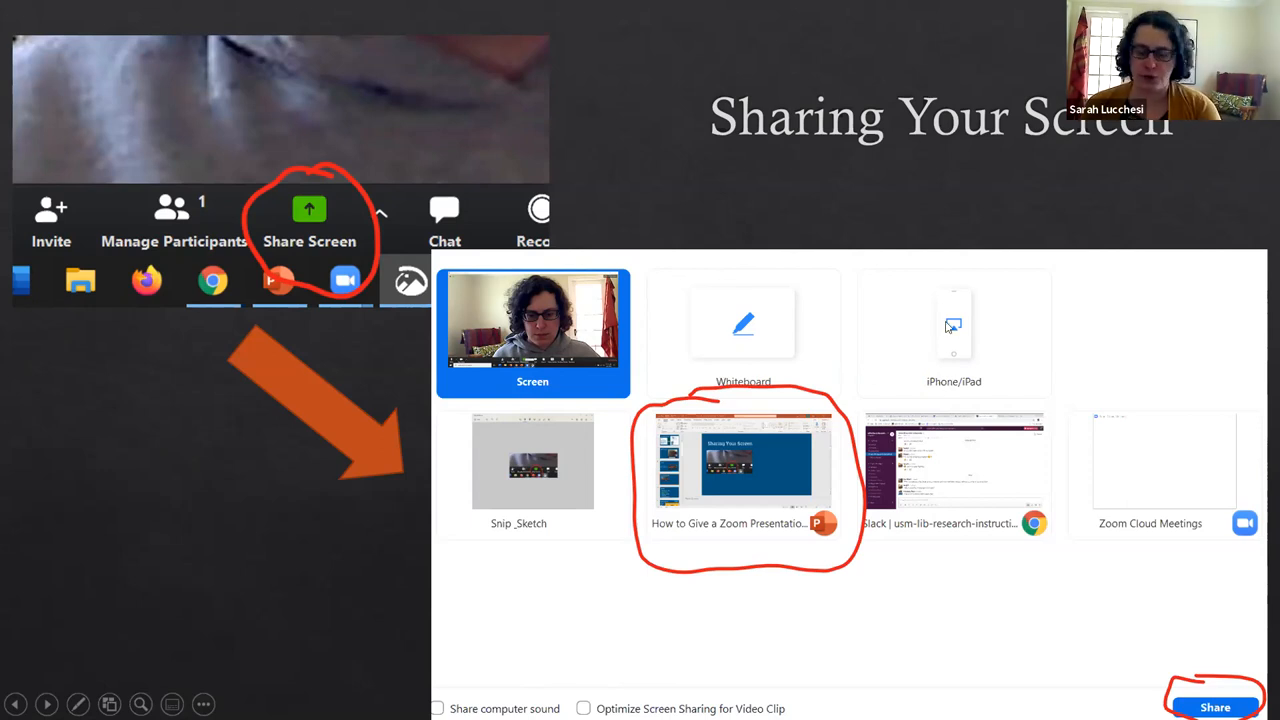
mouse_move(964, 370)
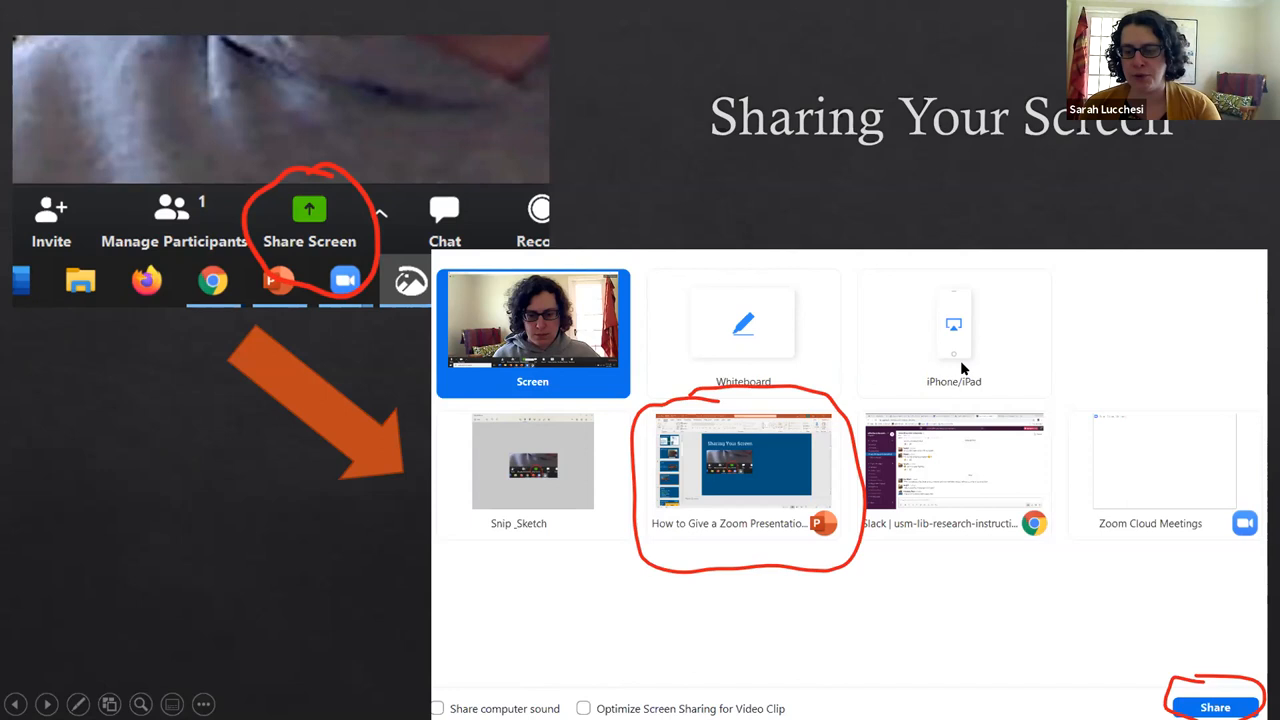
mouse_move(628, 464)
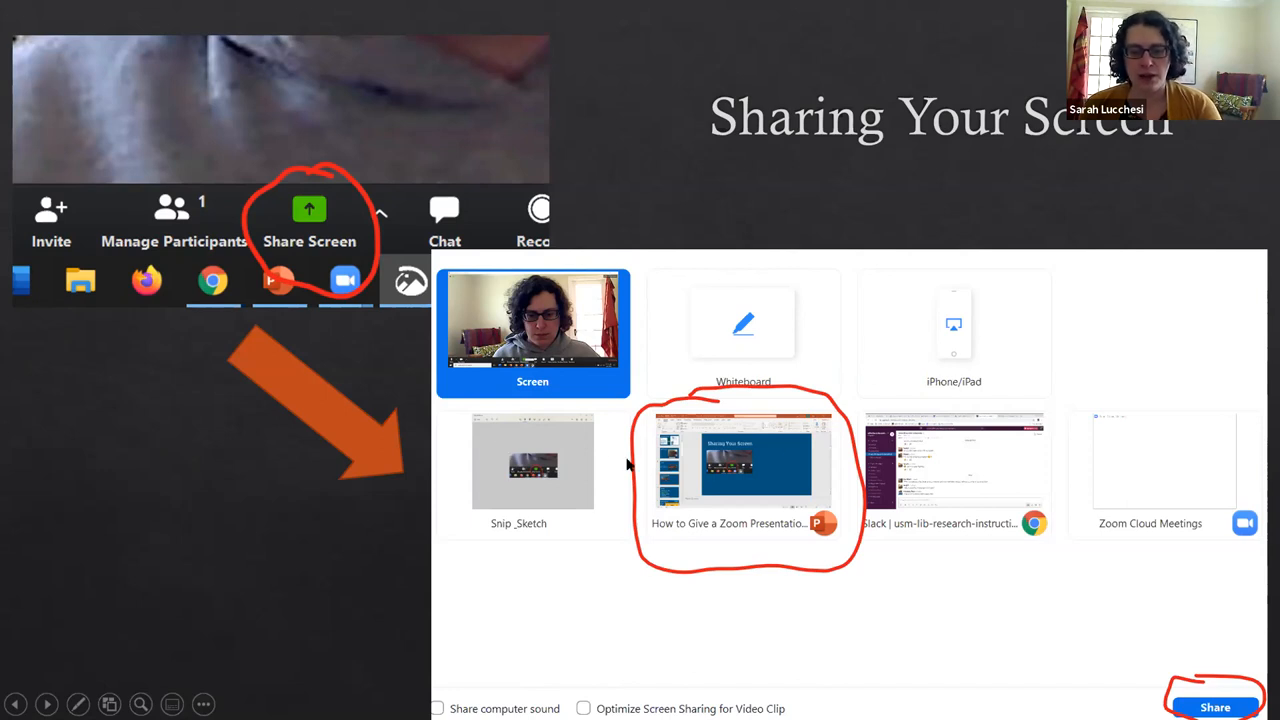
mouse_move(688, 384)
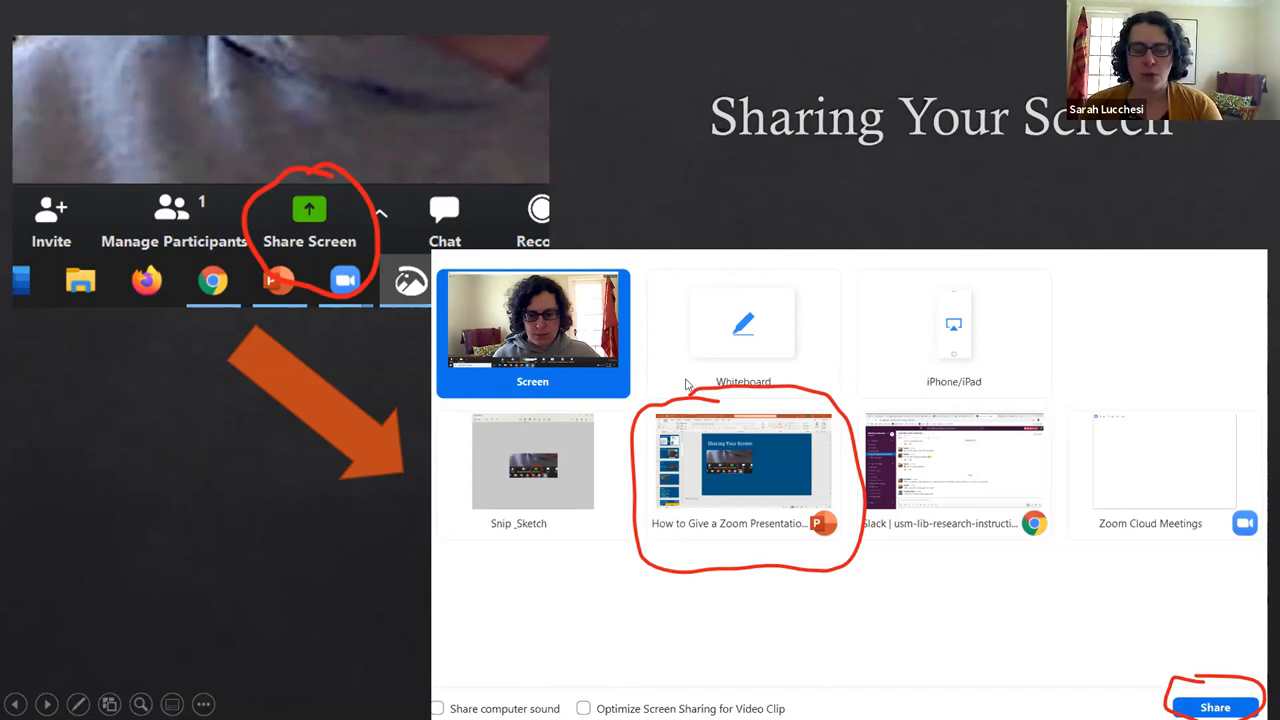
mouse_move(796, 644)
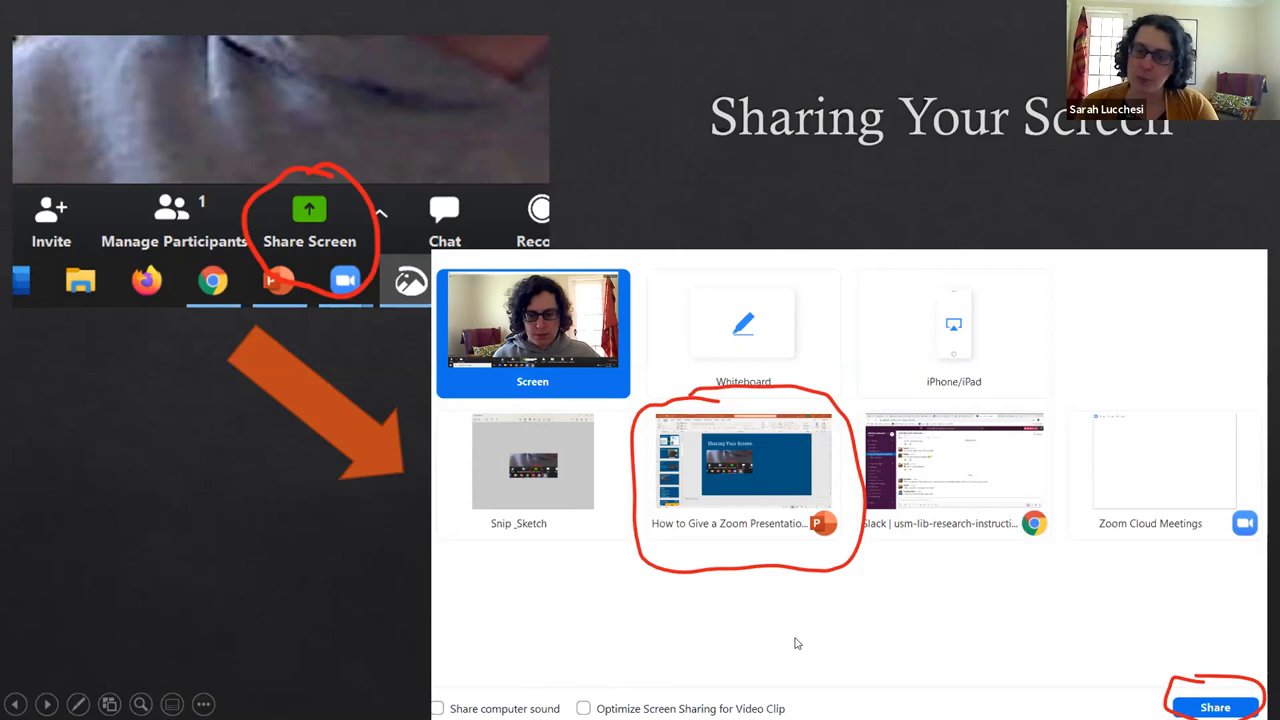
mouse_move(752, 578)
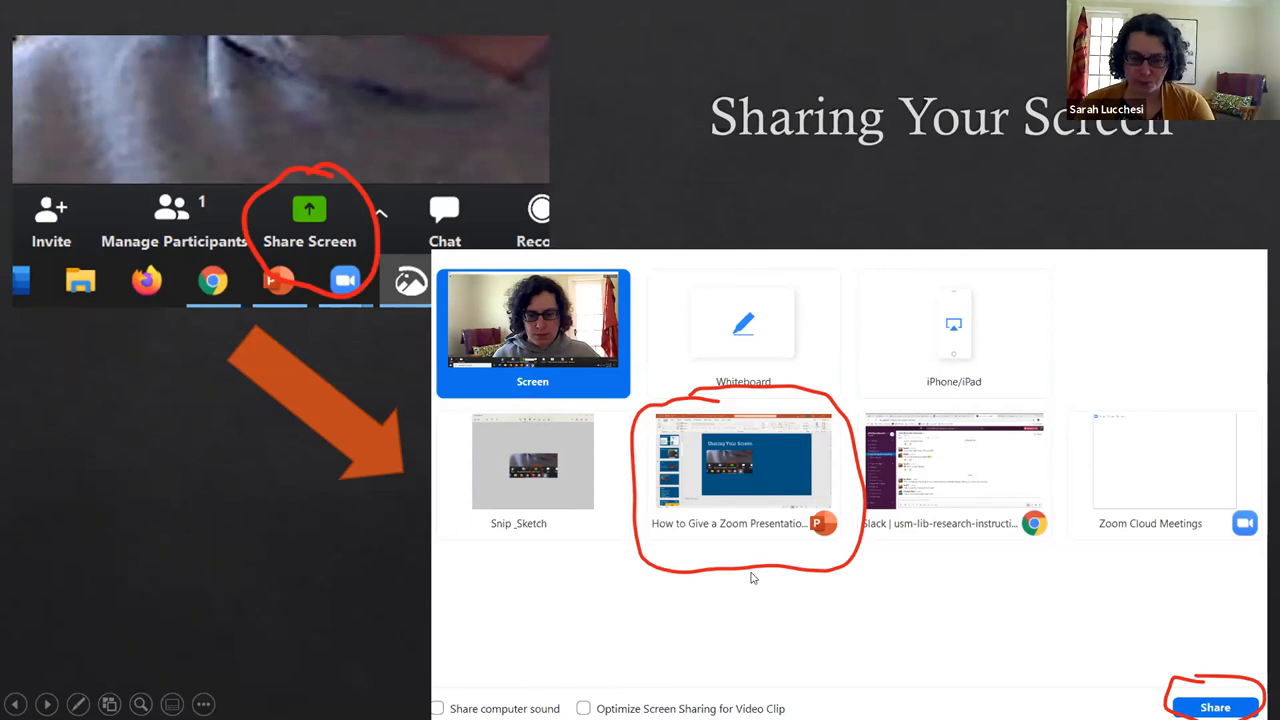
mouse_move(716, 646)
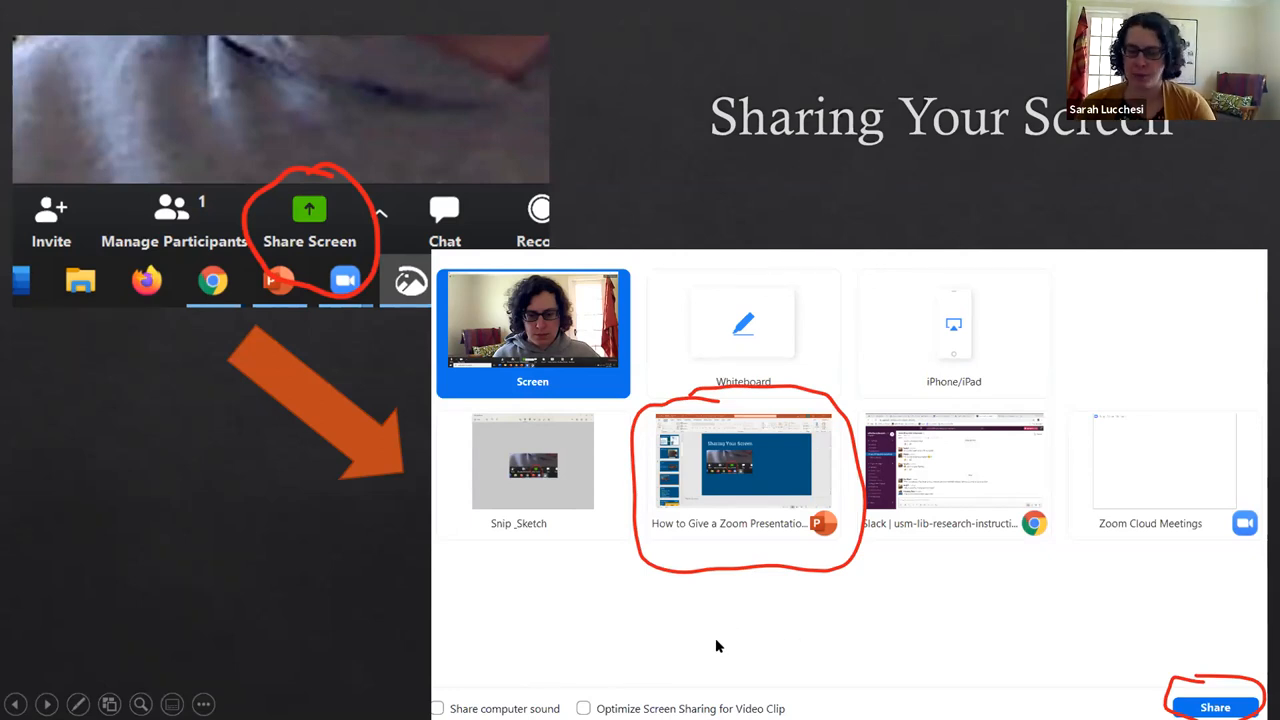
mouse_move(724, 620)
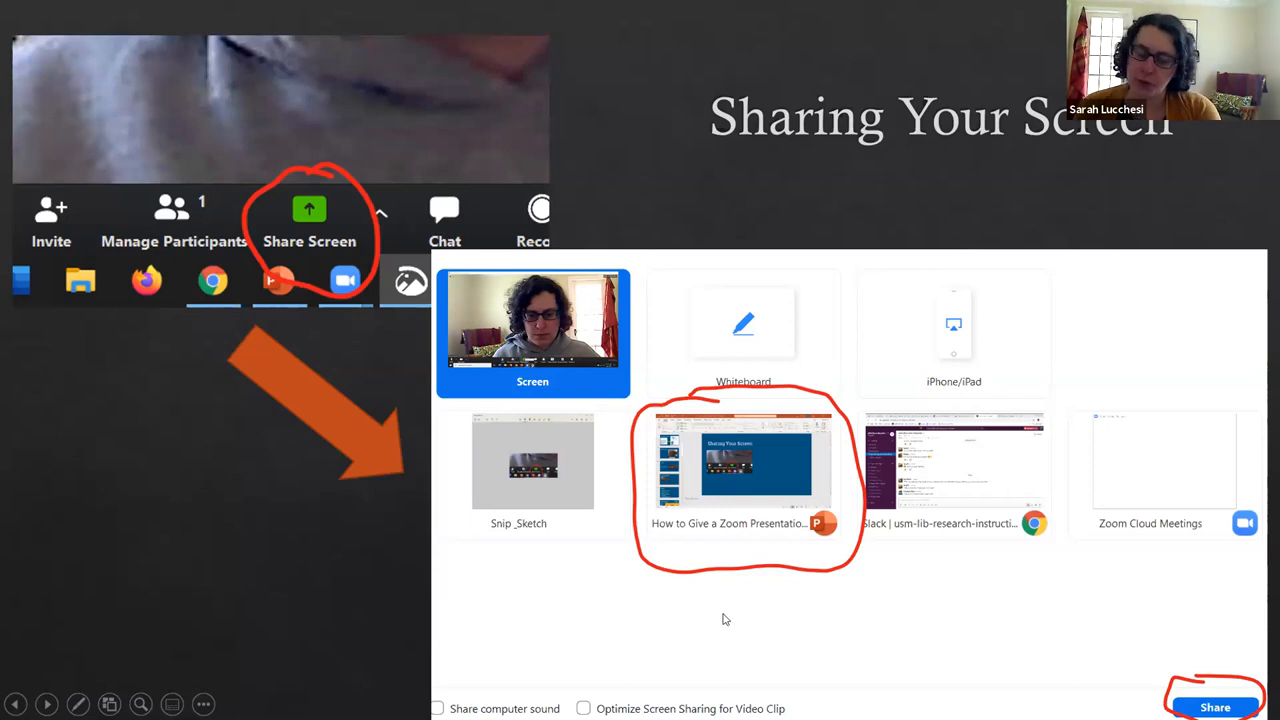
mouse_move(712, 340)
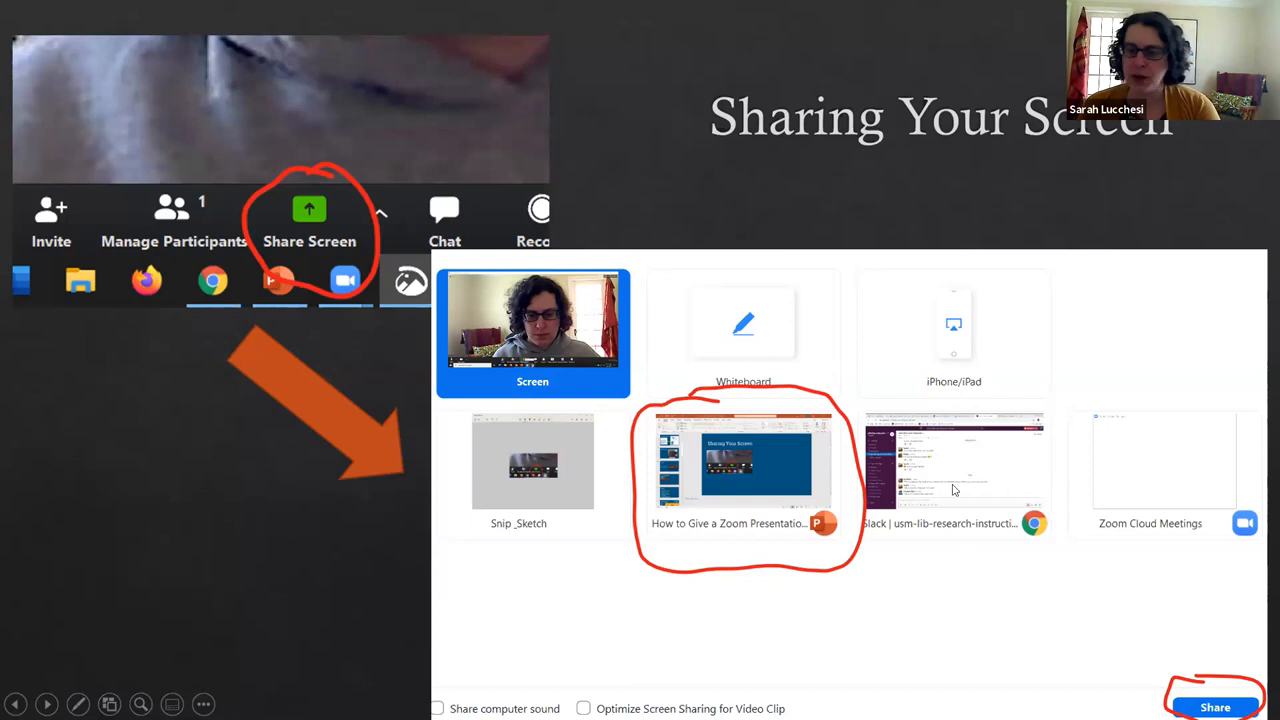
mouse_move(918, 464)
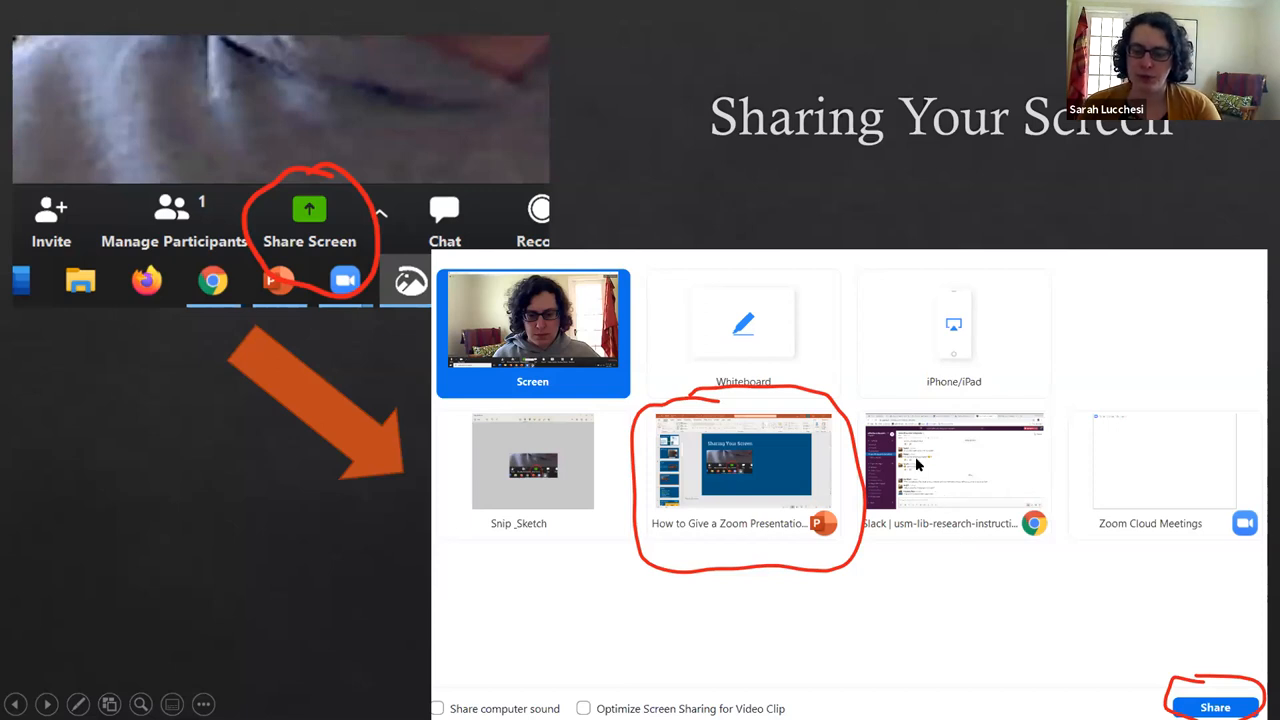
mouse_move(960, 512)
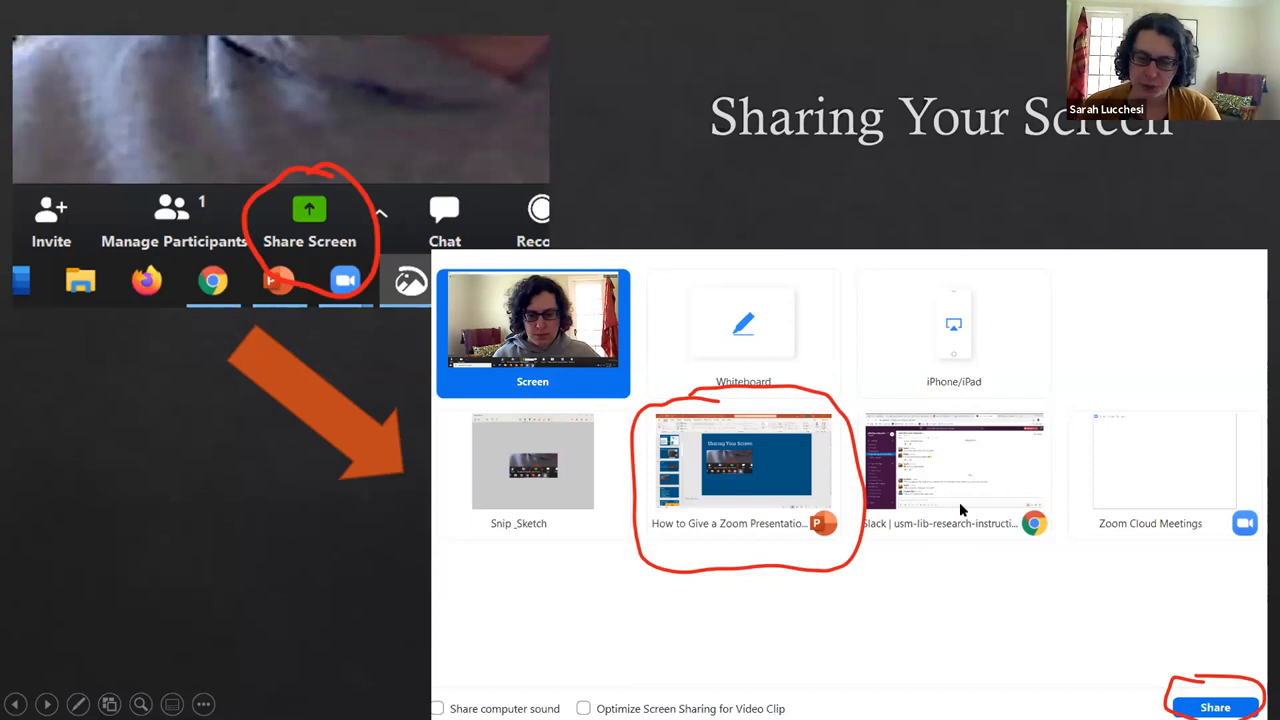
mouse_move(938, 468)
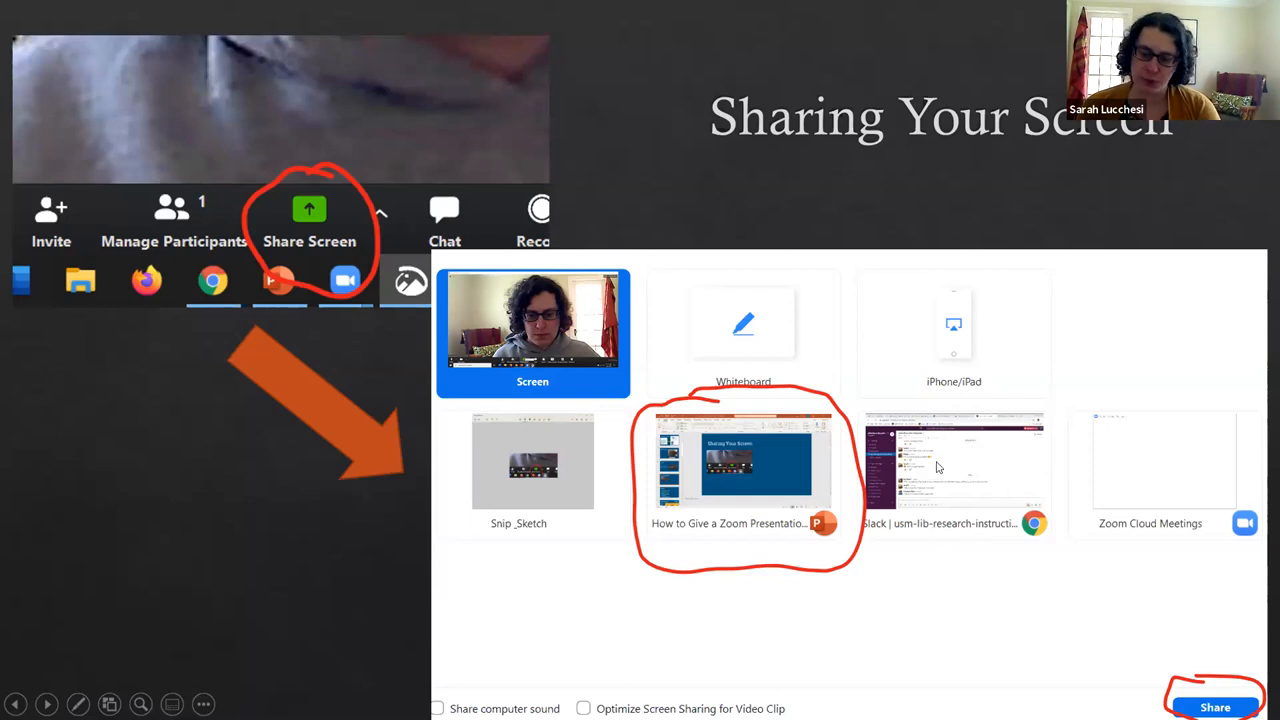
mouse_move(956, 436)
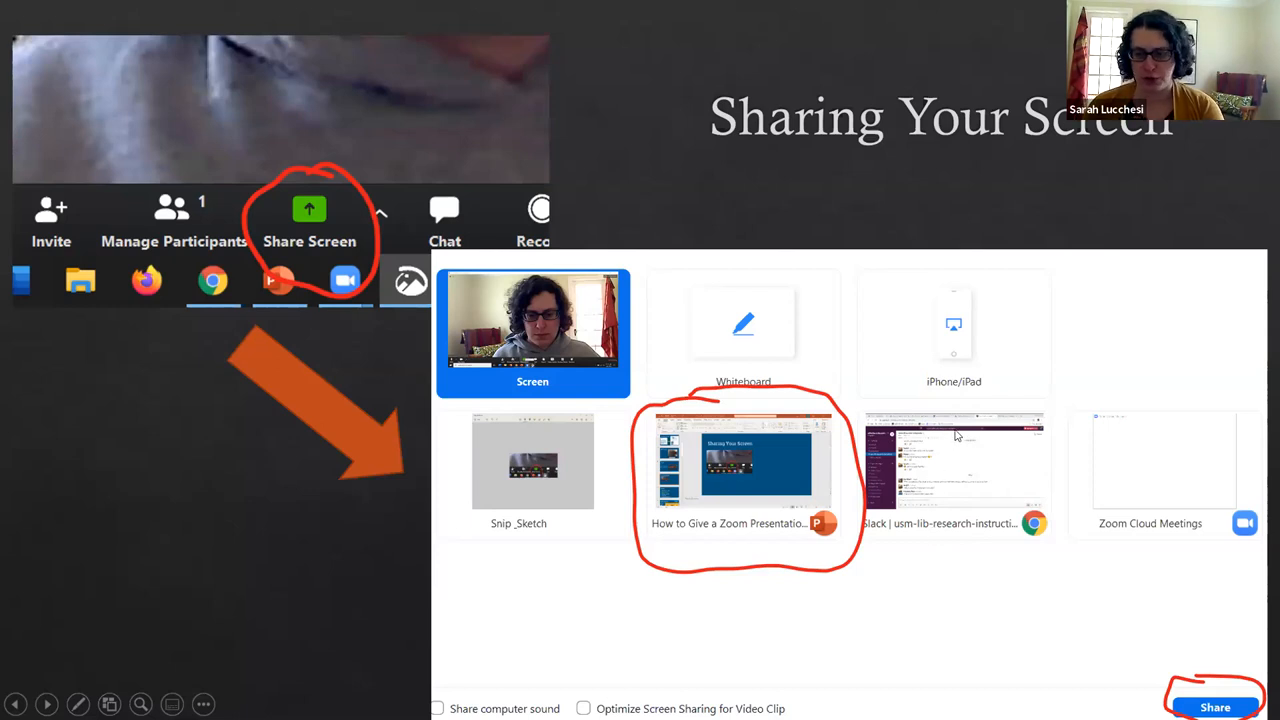
mouse_move(816, 444)
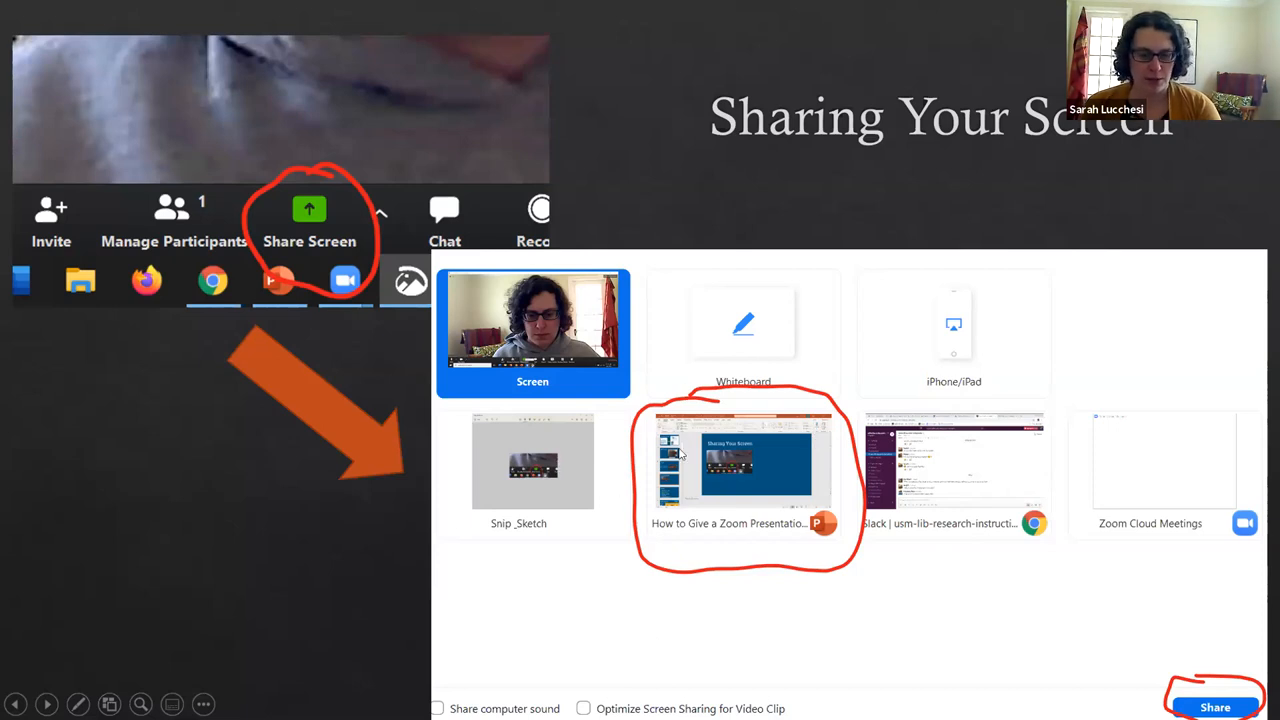
mouse_move(736, 550)
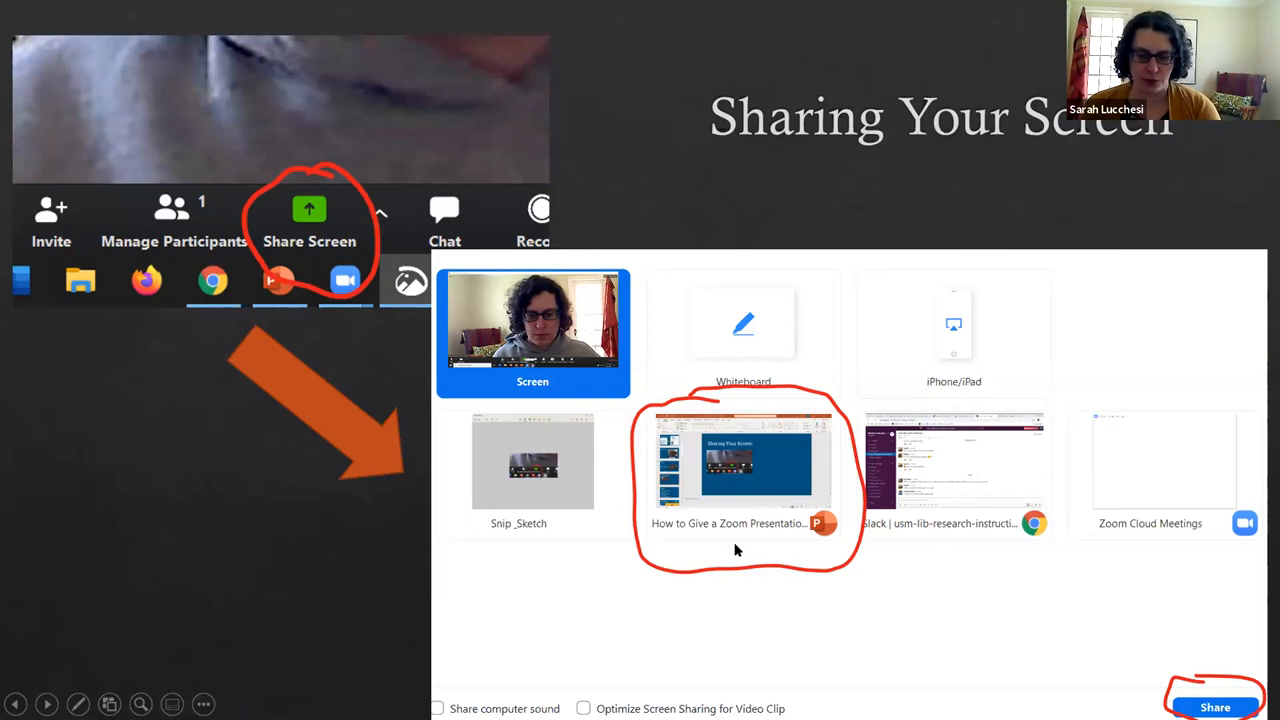
mouse_move(752, 584)
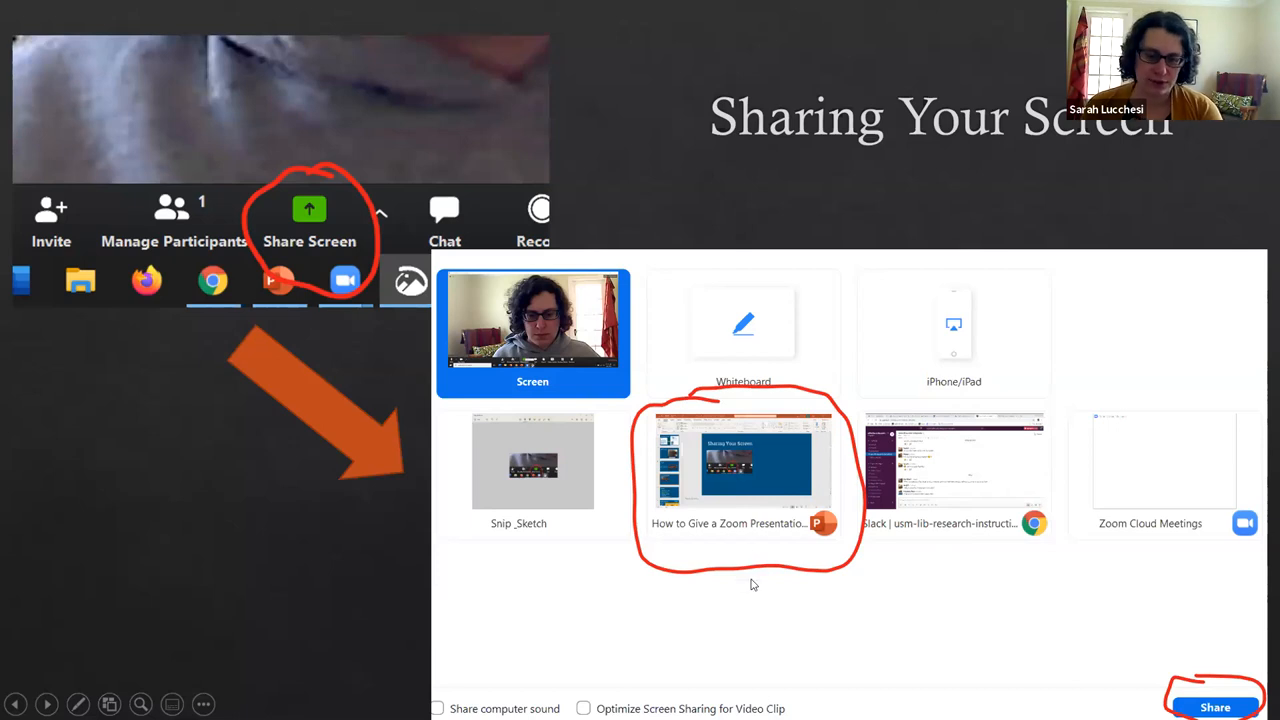
mouse_move(642, 416)
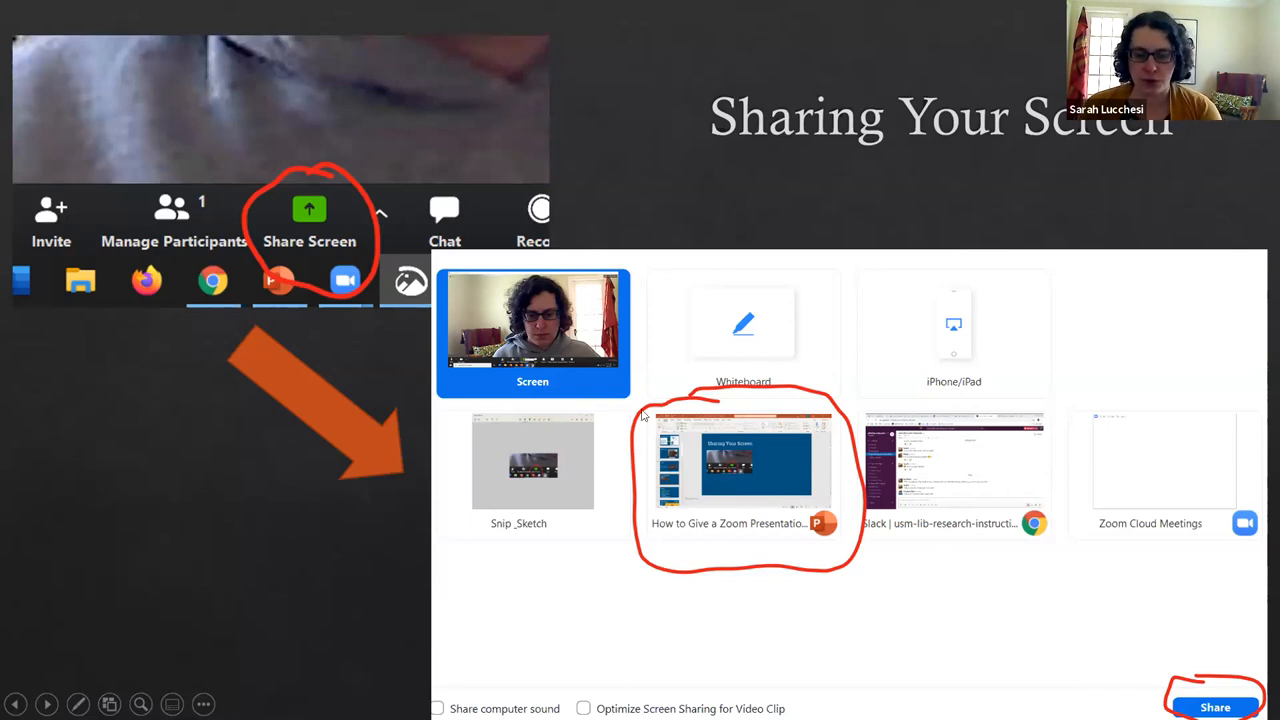
mouse_move(1006, 496)
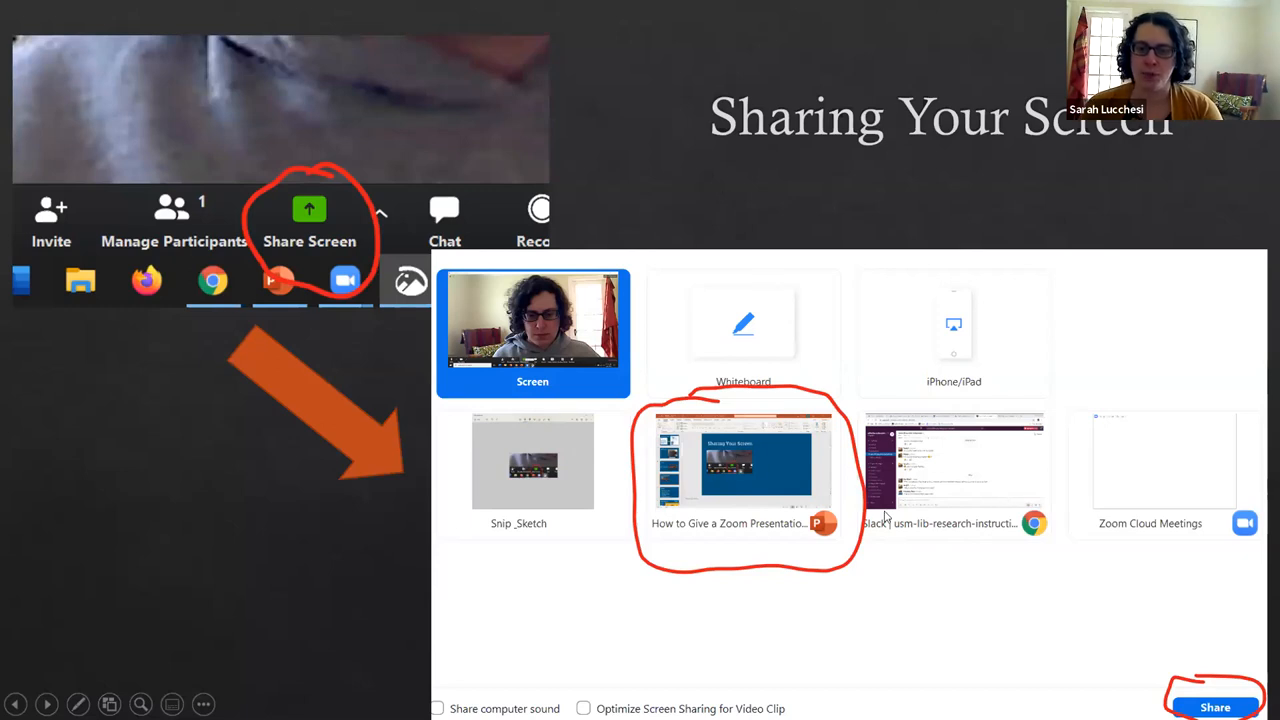
mouse_move(776, 294)
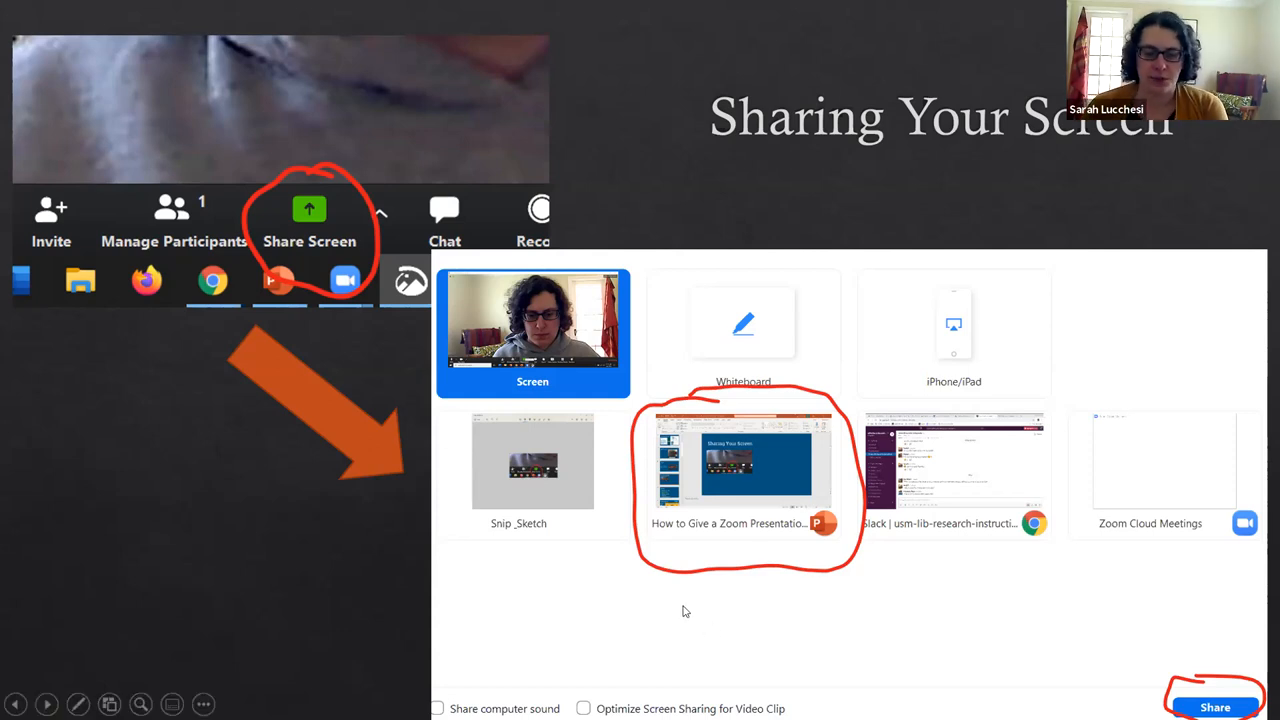
mouse_move(716, 620)
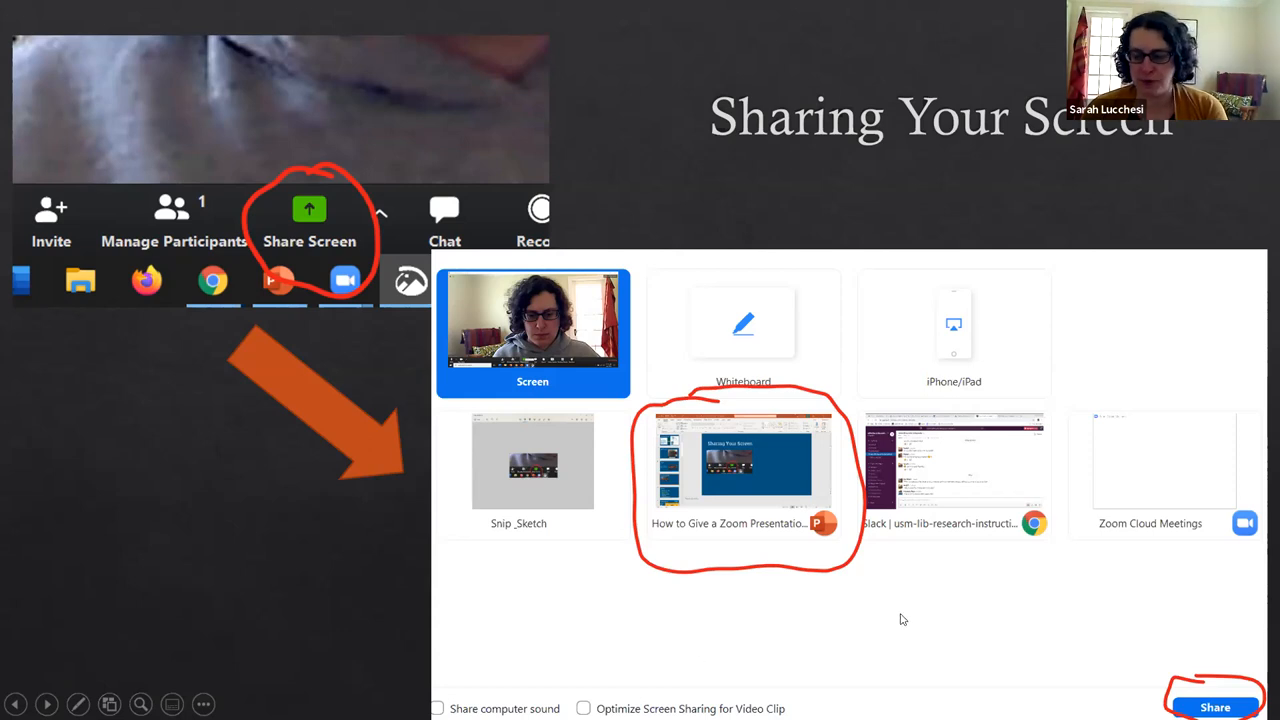
mouse_move(730, 628)
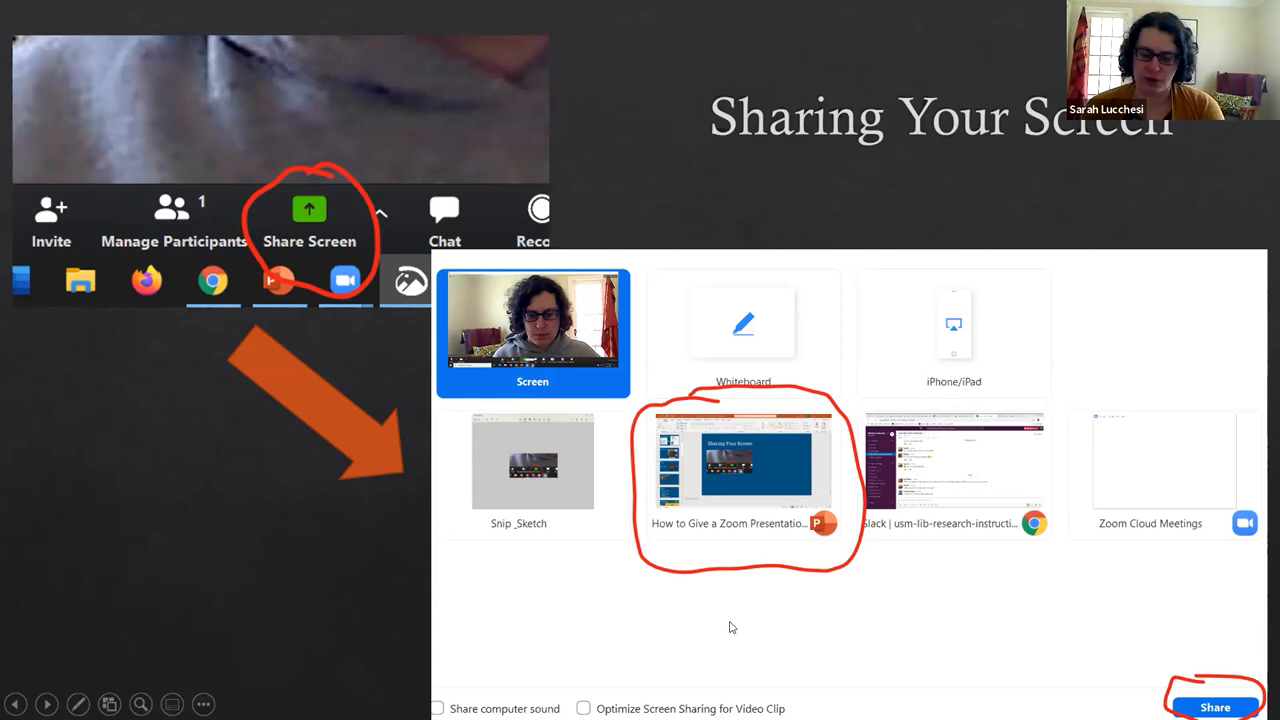
mouse_move(996, 688)
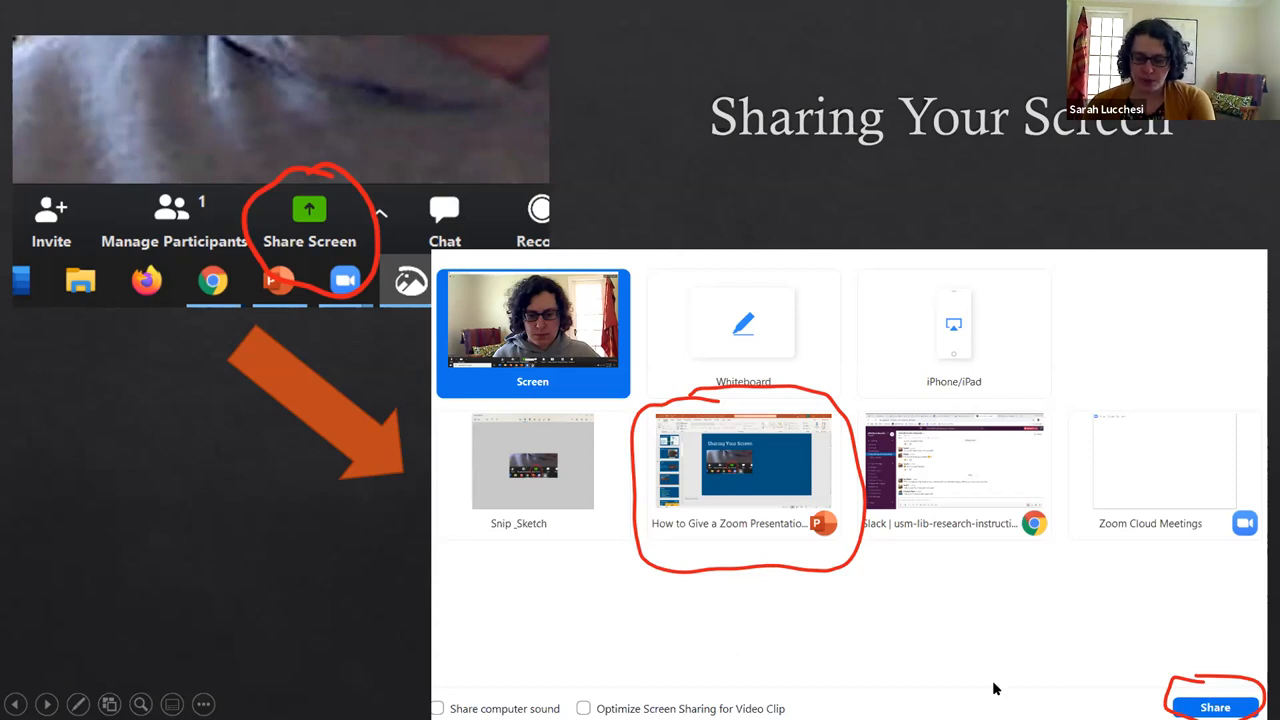
mouse_move(964, 620)
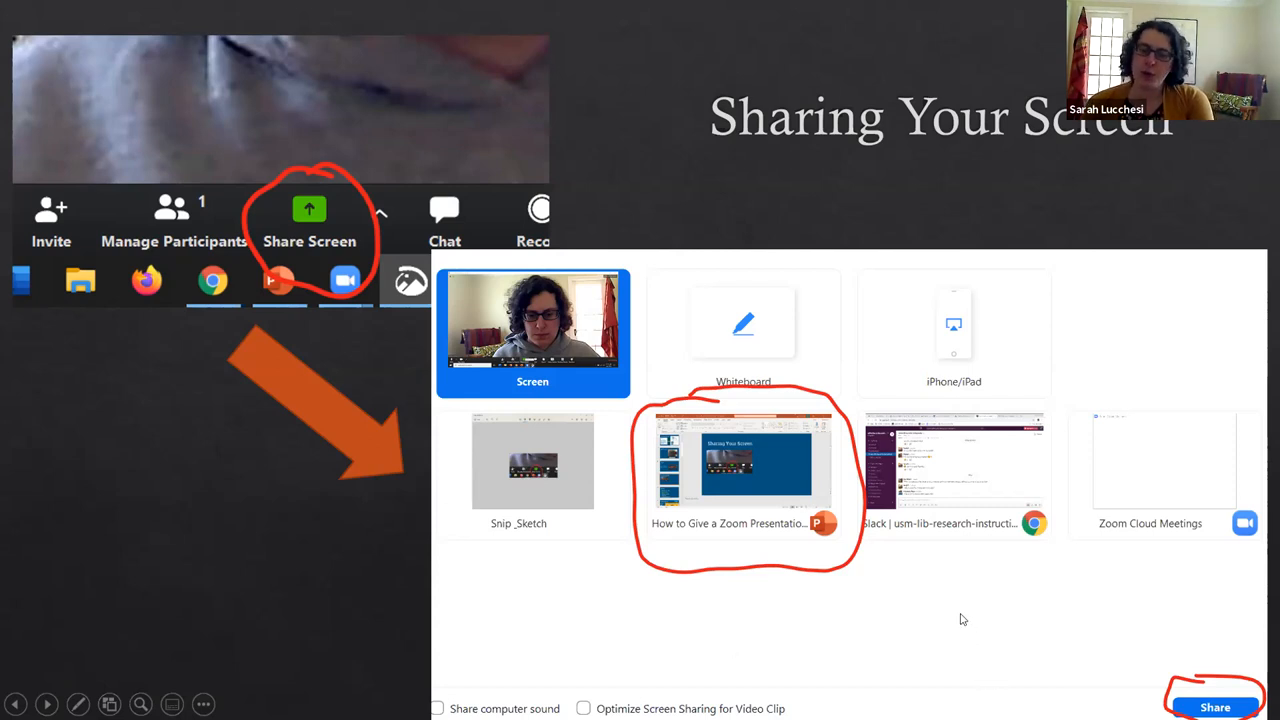
mouse_move(908, 642)
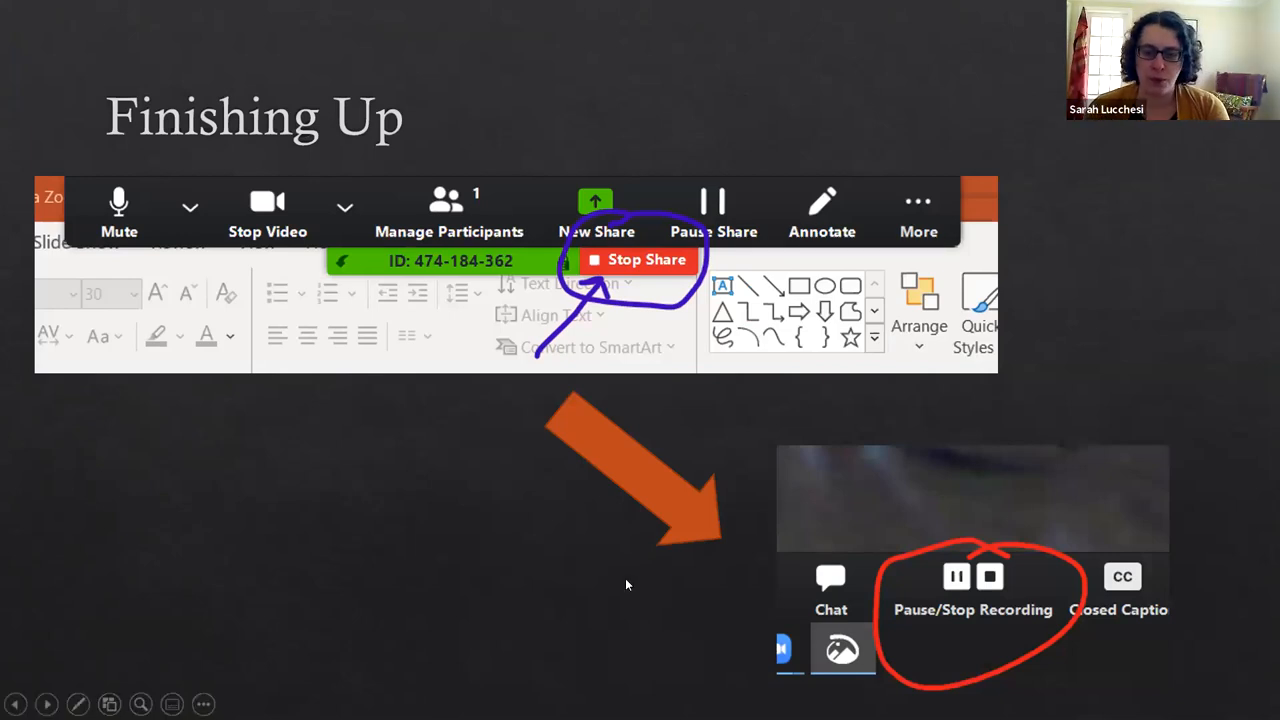
mouse_move(512, 608)
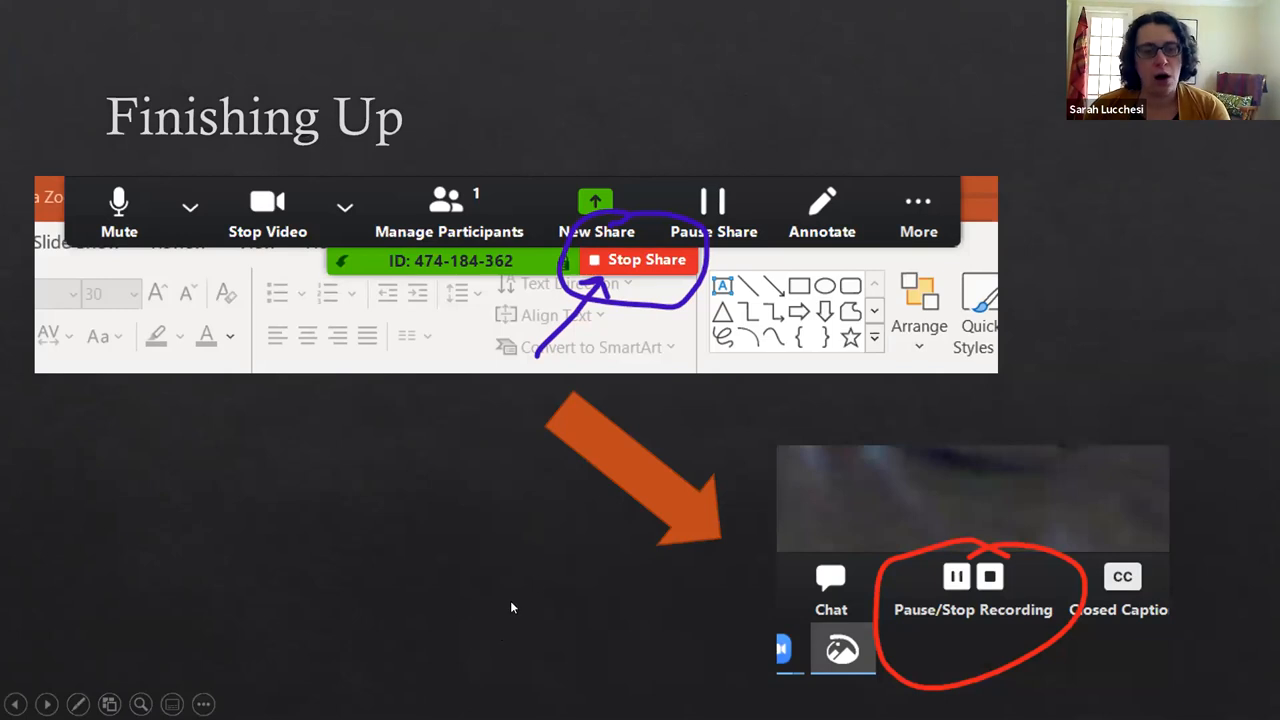
mouse_move(588, 604)
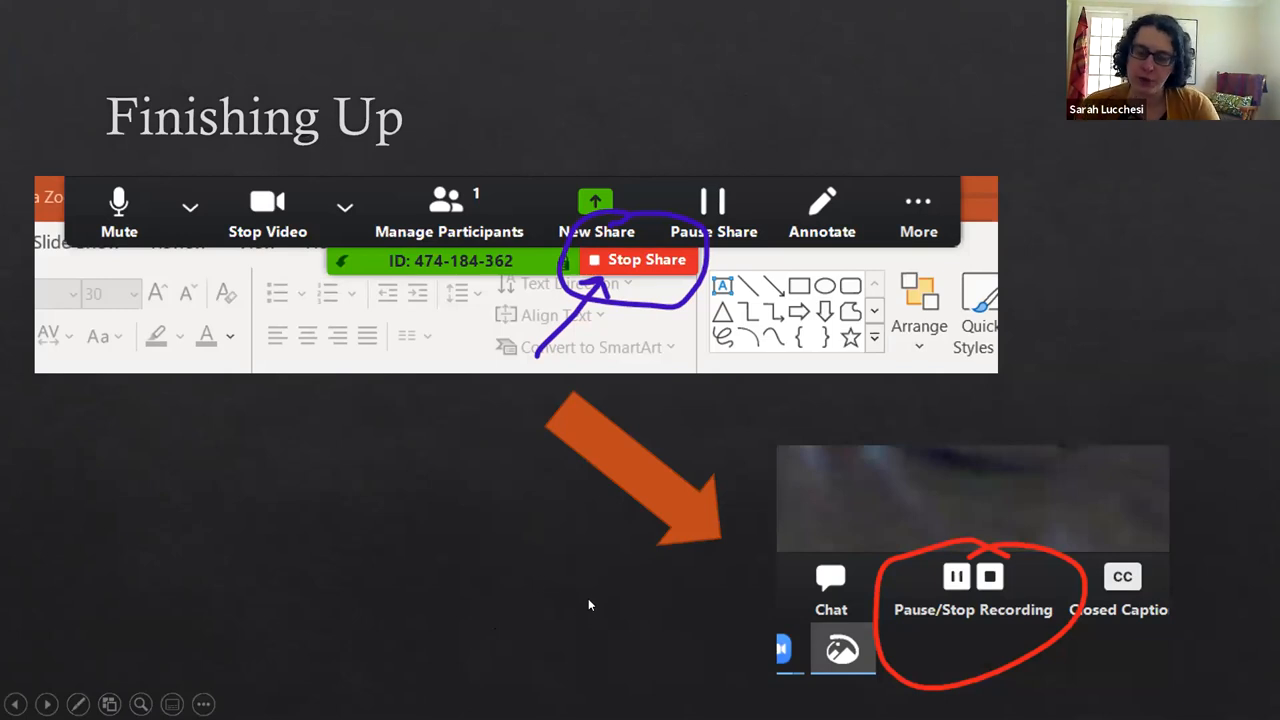
mouse_move(602, 586)
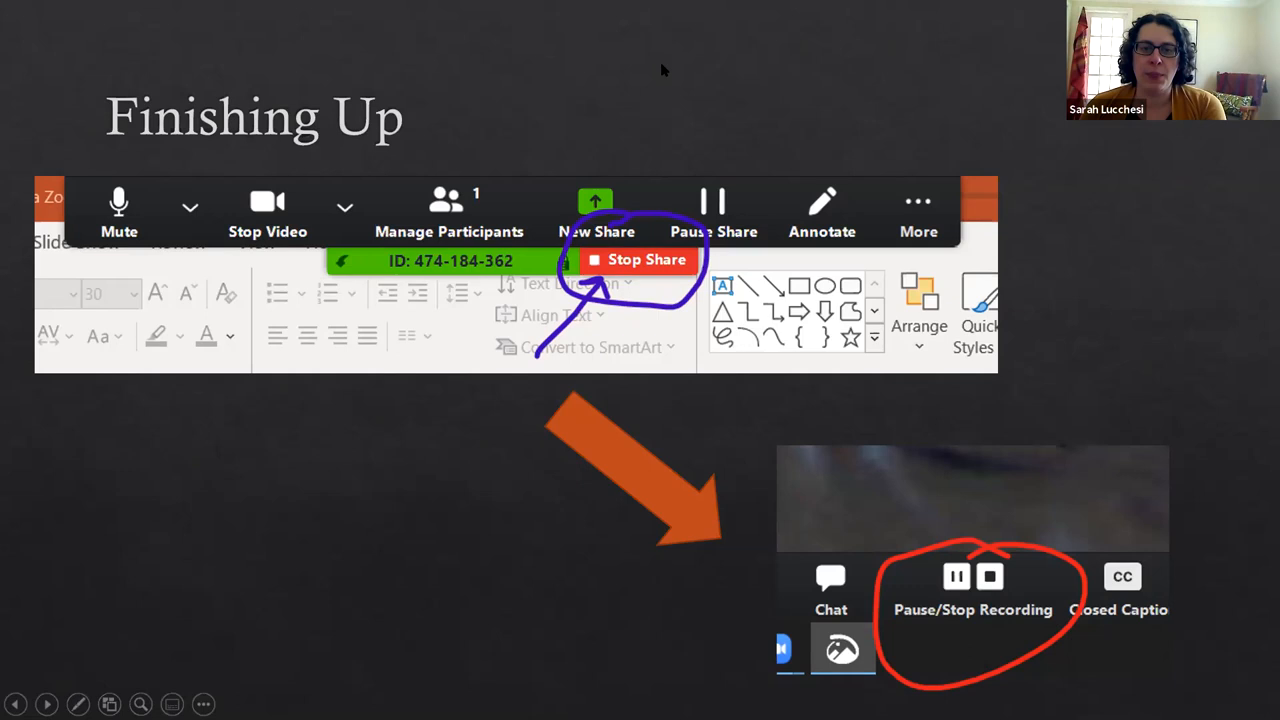
mouse_move(672, 132)
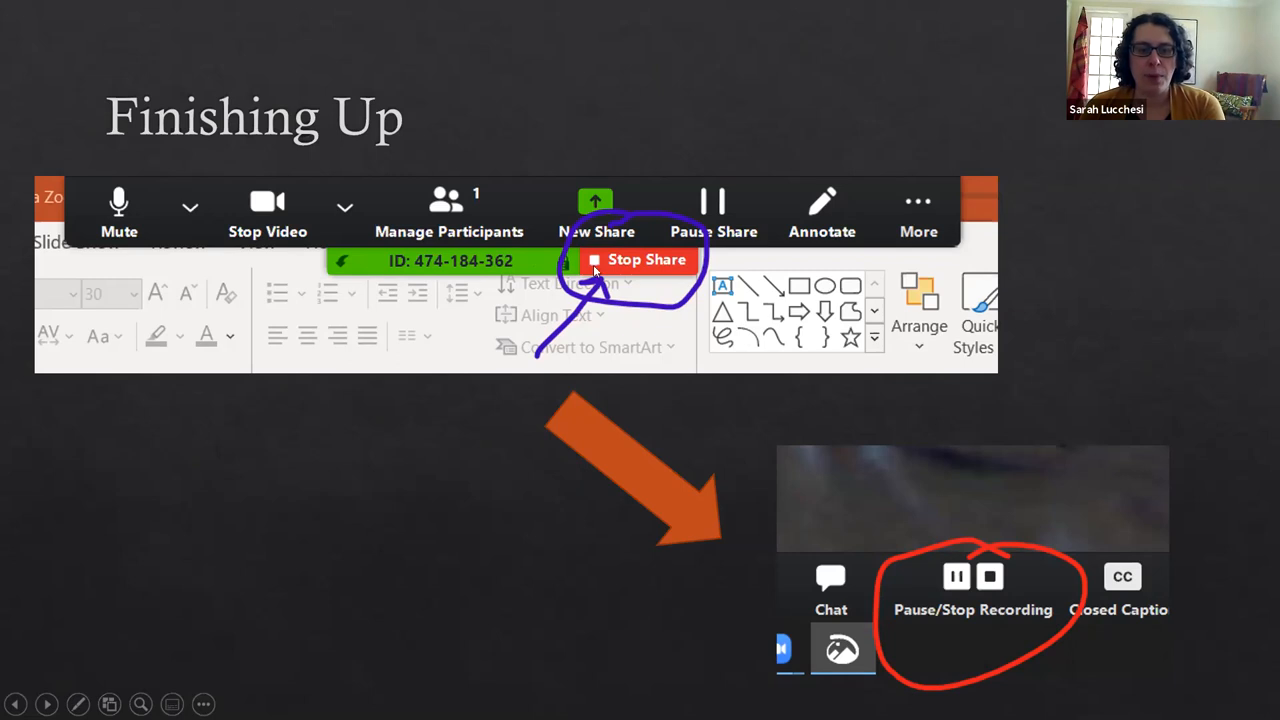
mouse_move(456, 242)
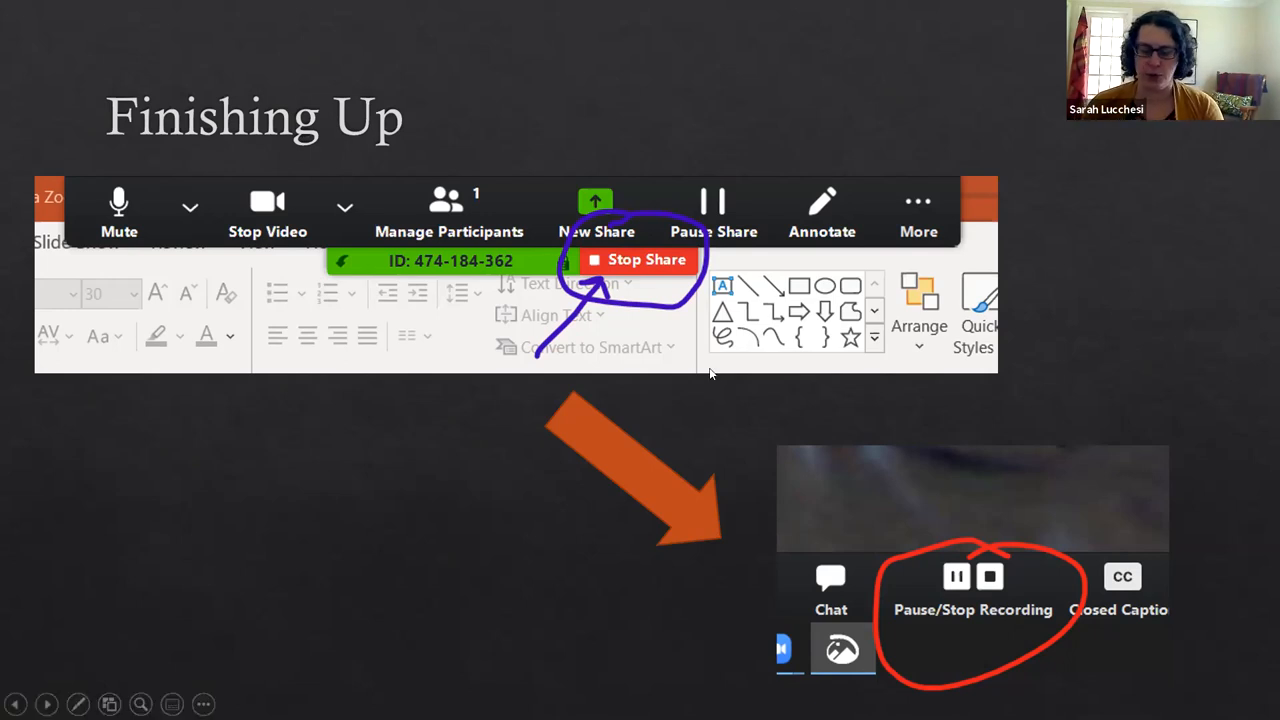
mouse_move(686, 586)
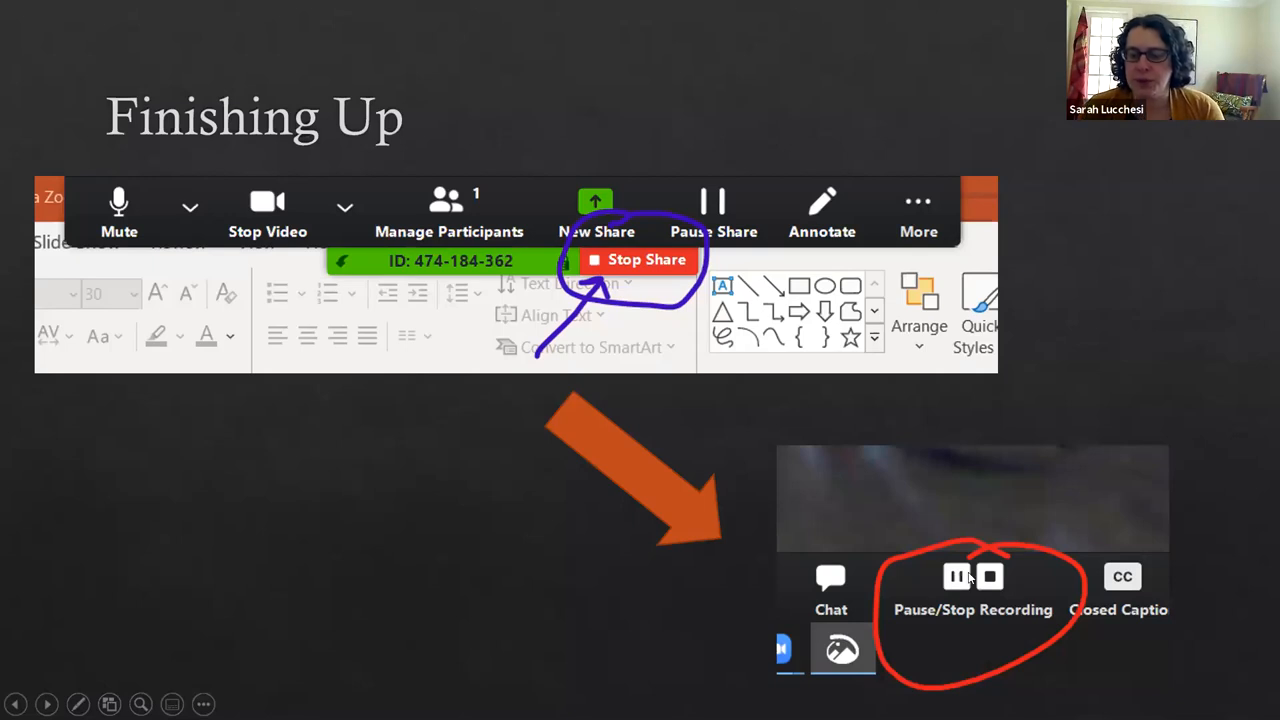
mouse_move(976, 596)
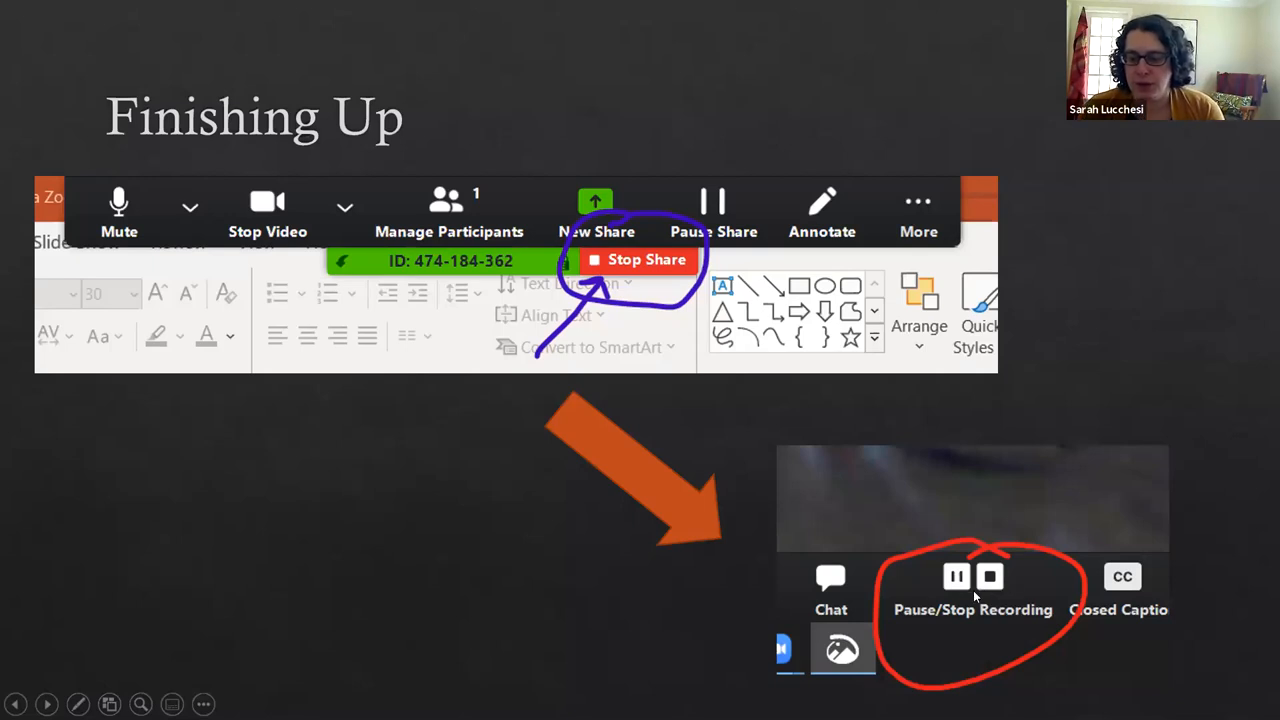
mouse_move(908, 468)
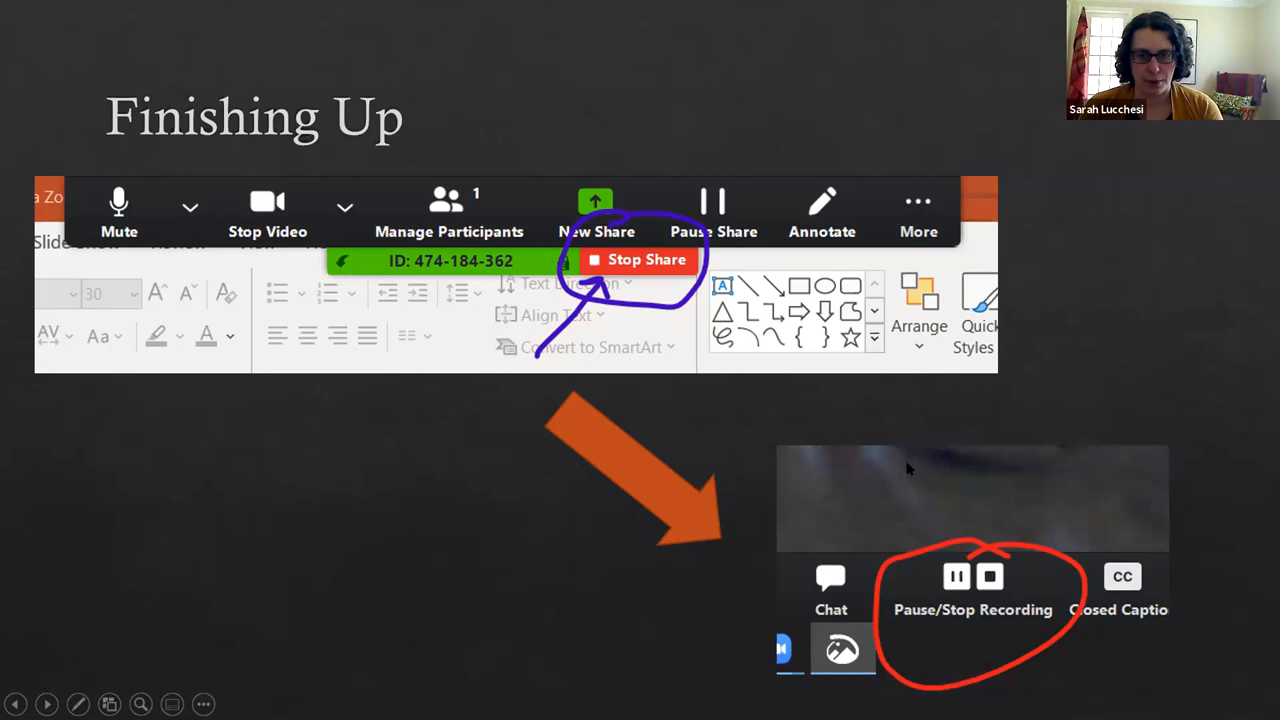